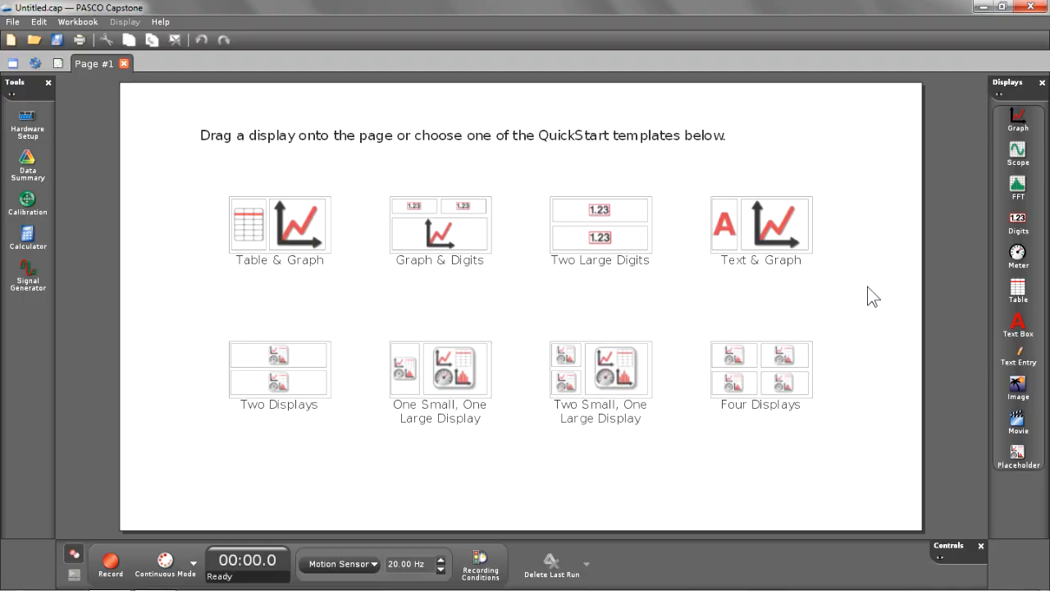
mouse_move(1017, 111)
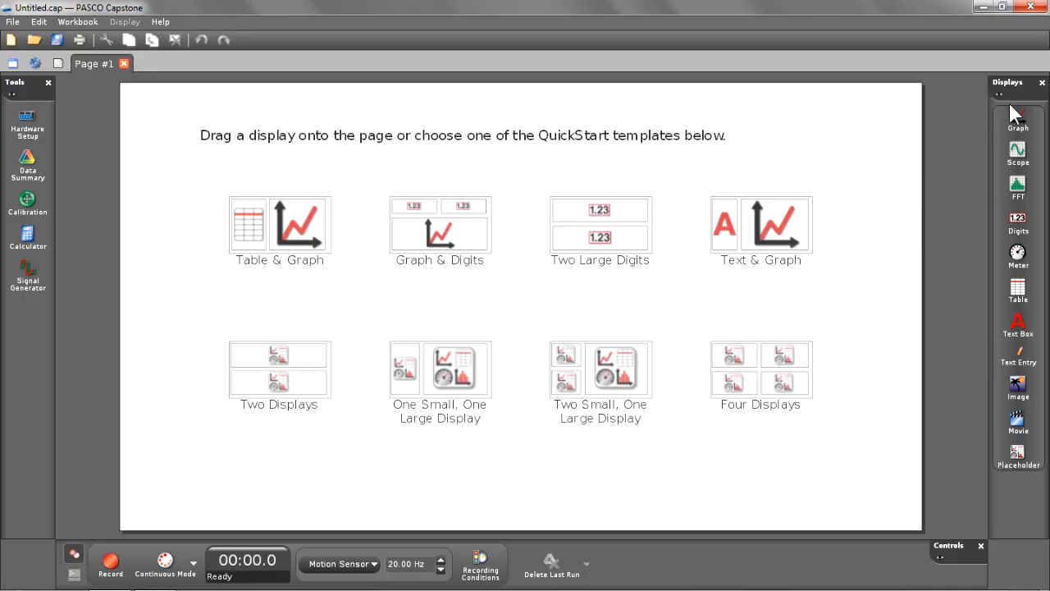
mouse_move(1017, 118)
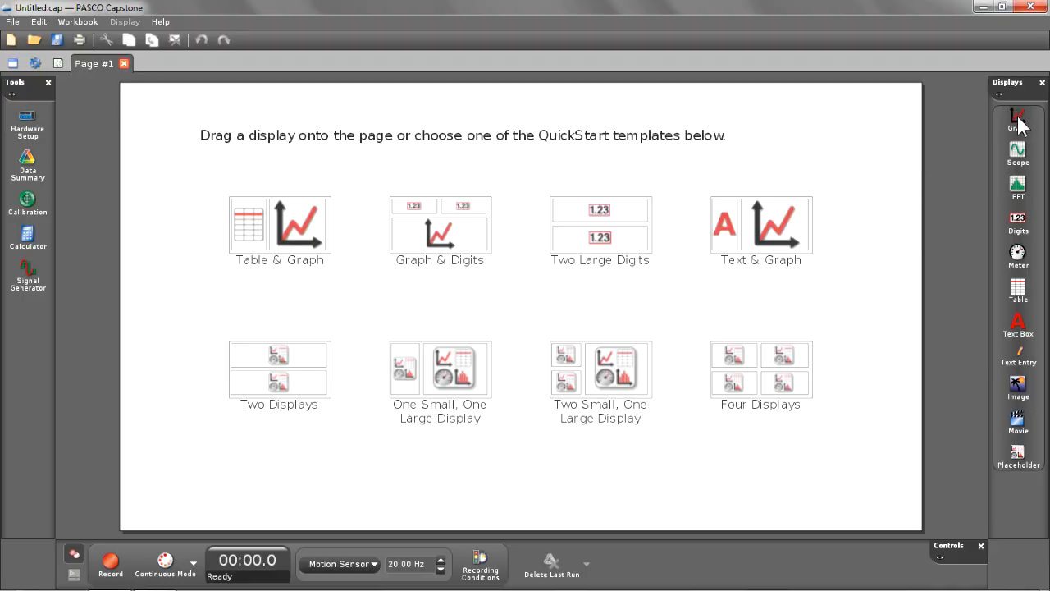
Add a Position vs. Time graph display to Page #1 from the Displays palette
click(1017, 115)
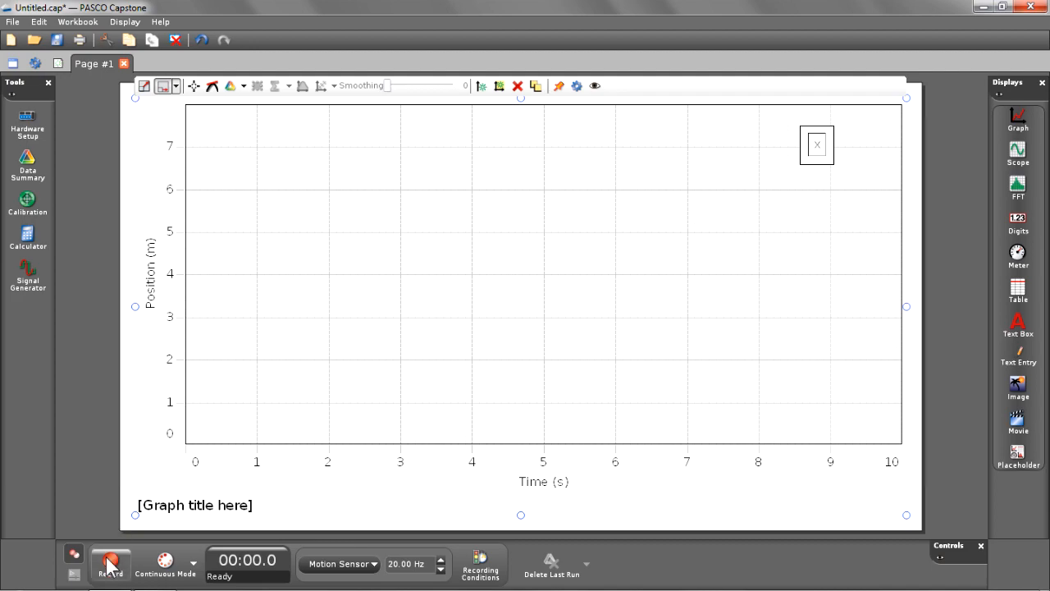
Record Run #1 of the cart for about 9 seconds, position peaking near 0.7 m
click(110, 559)
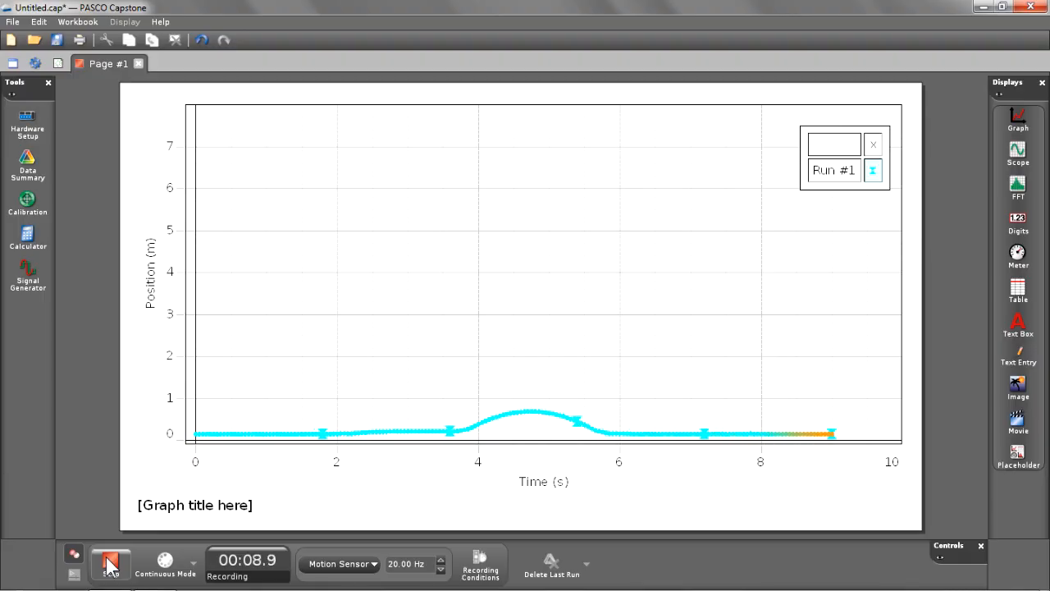
click(110, 563)
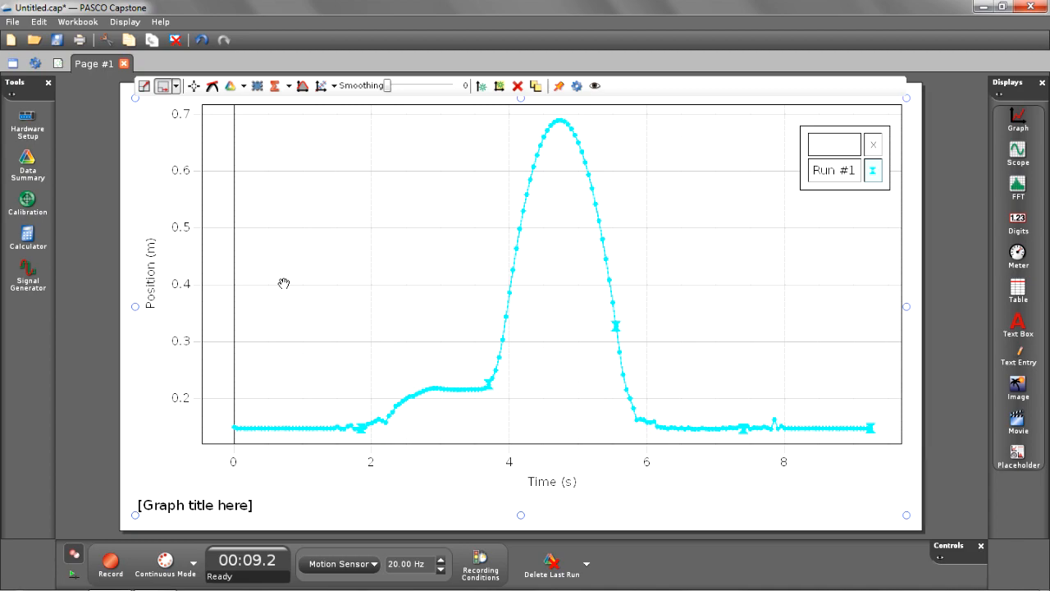
mouse_move(240, 327)
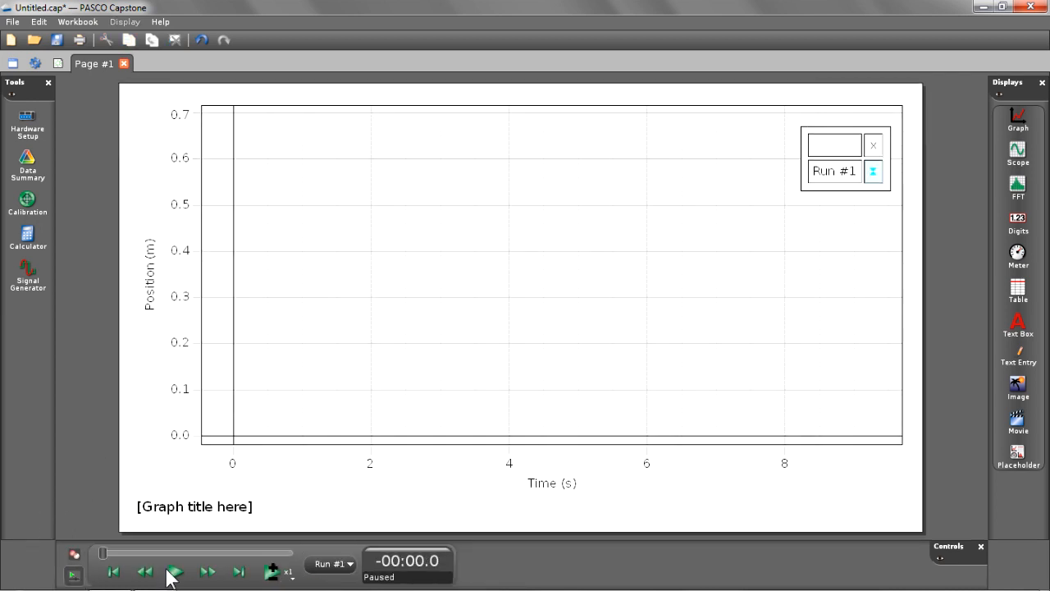
Jump Run #1's replay to the end, restart it from the beginning, and pause near 1.3 s
click(174, 571)
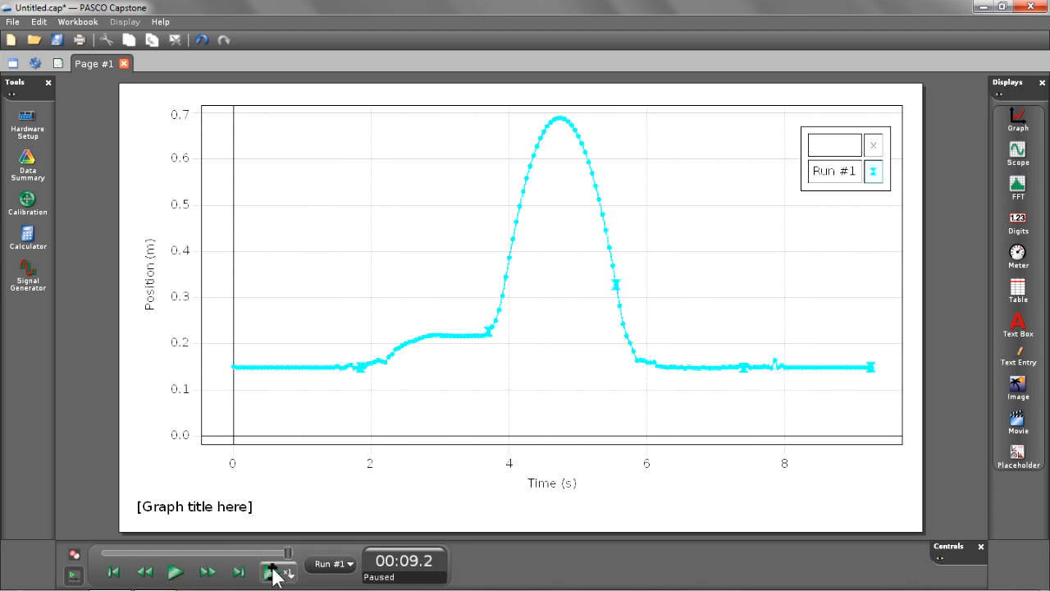
click(288, 571)
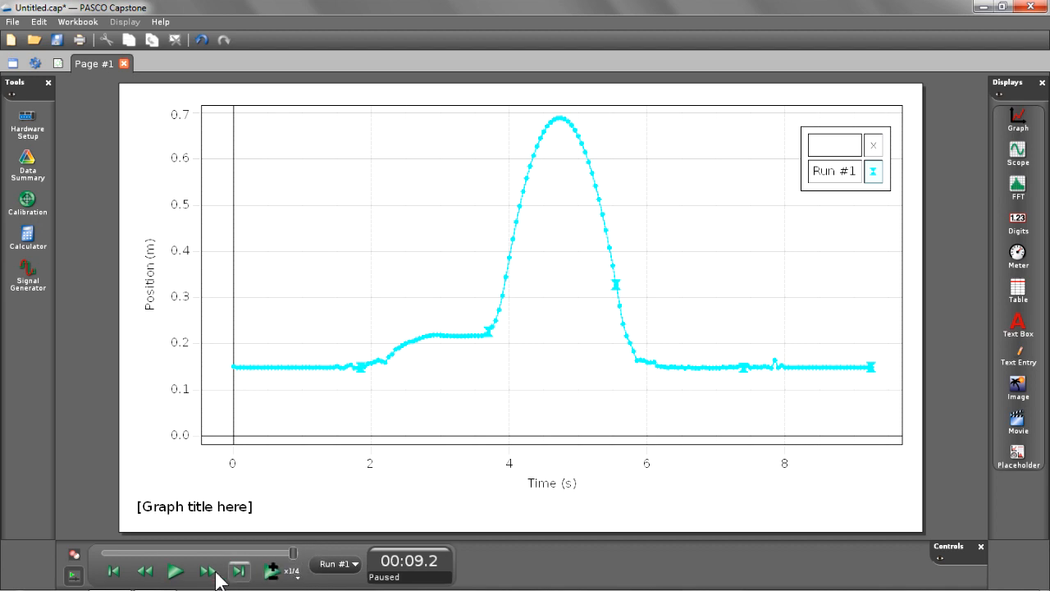
click(174, 571)
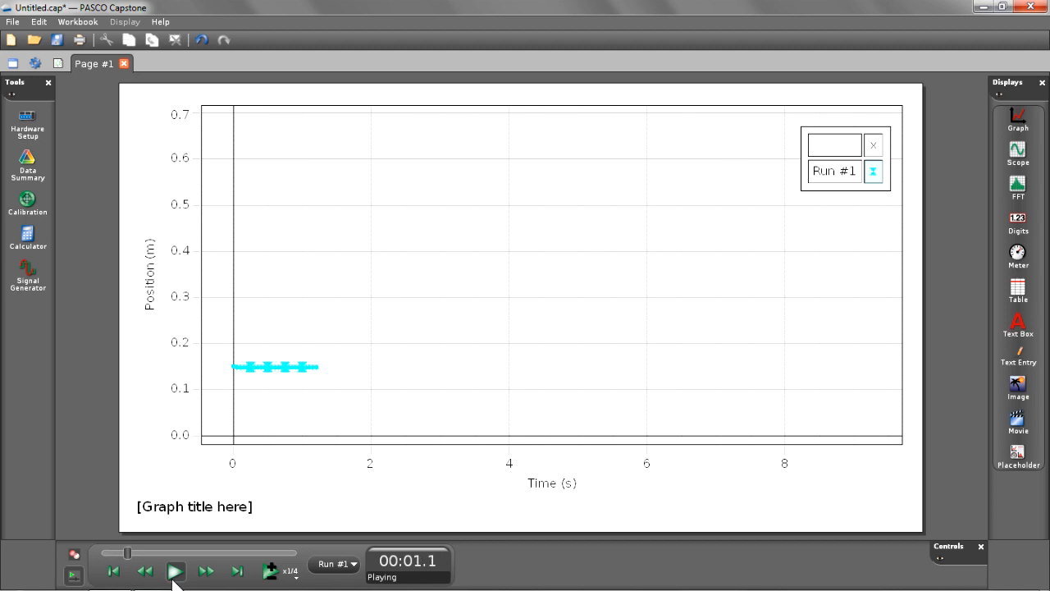
click(175, 571)
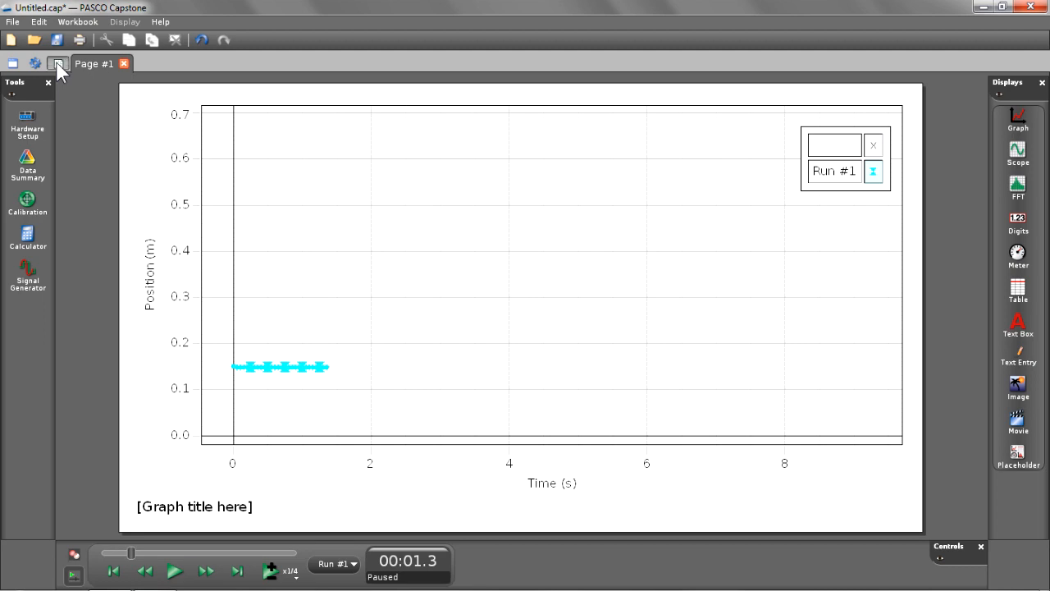
Add Page #2 with a Movie display set to Record Movie with Synced Data
click(57, 64)
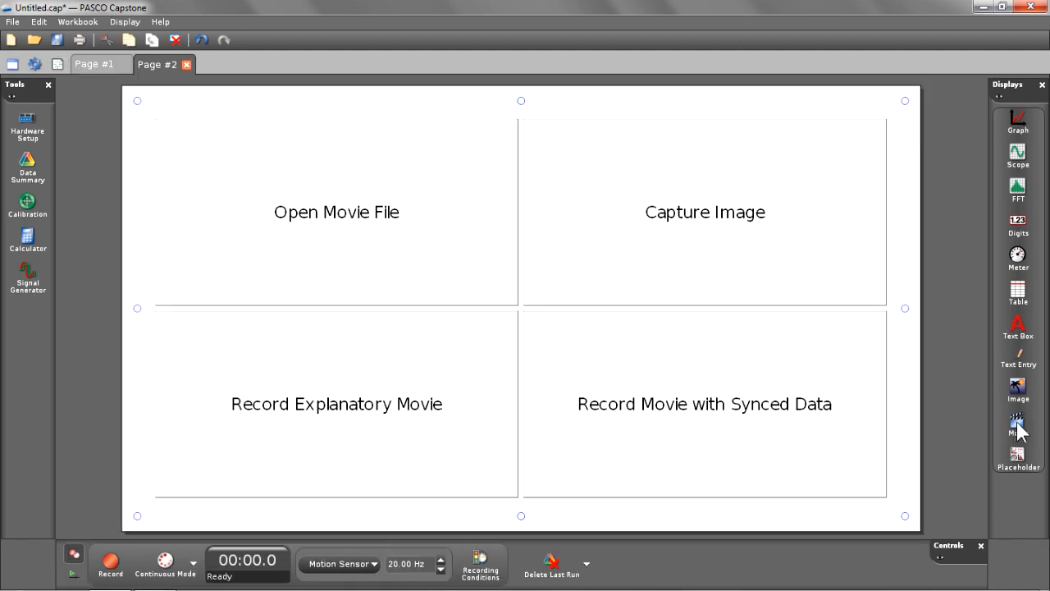
click(1017, 426)
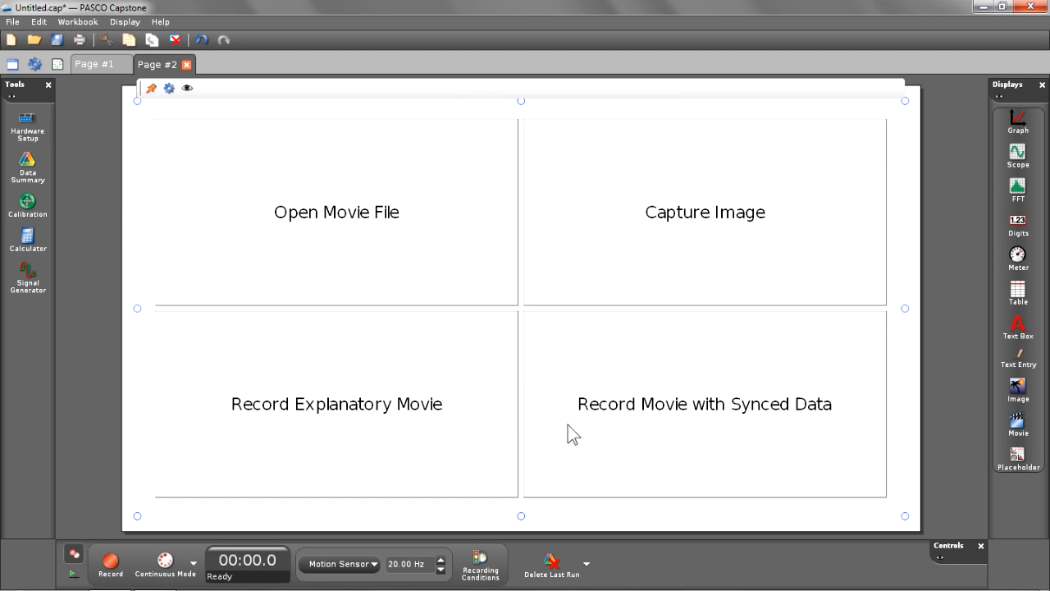
mouse_move(764, 427)
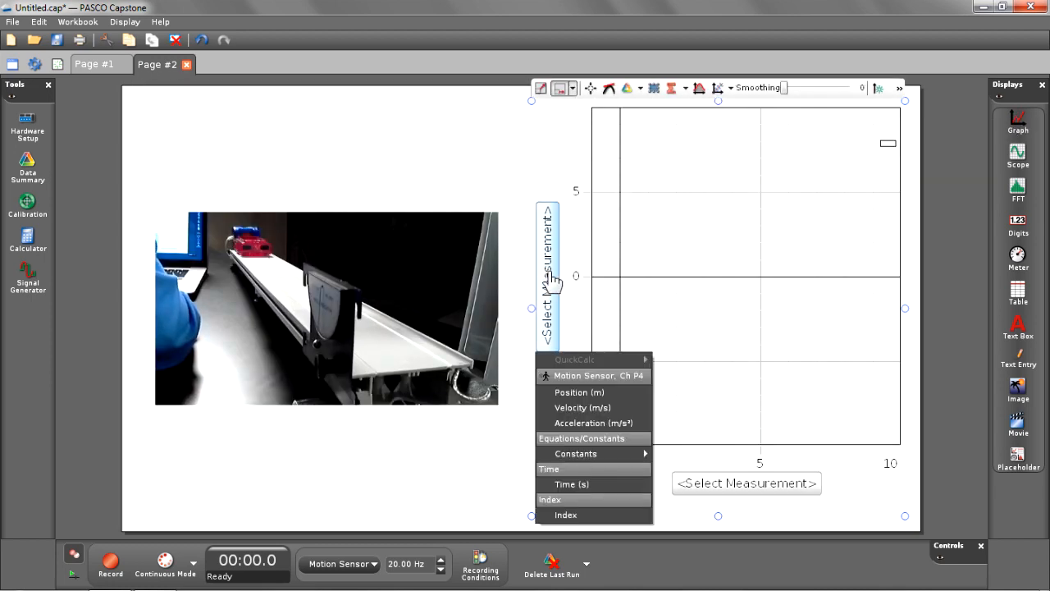
Choose Position (m) from the Motion Sensor for the new graph's vertical axis
click(579, 391)
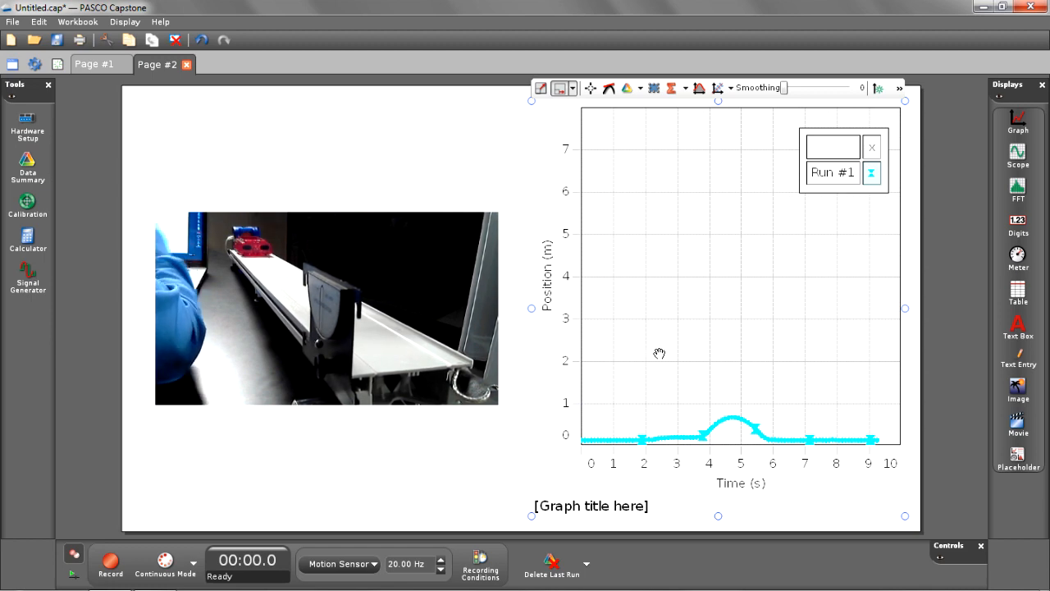
click(110, 561)
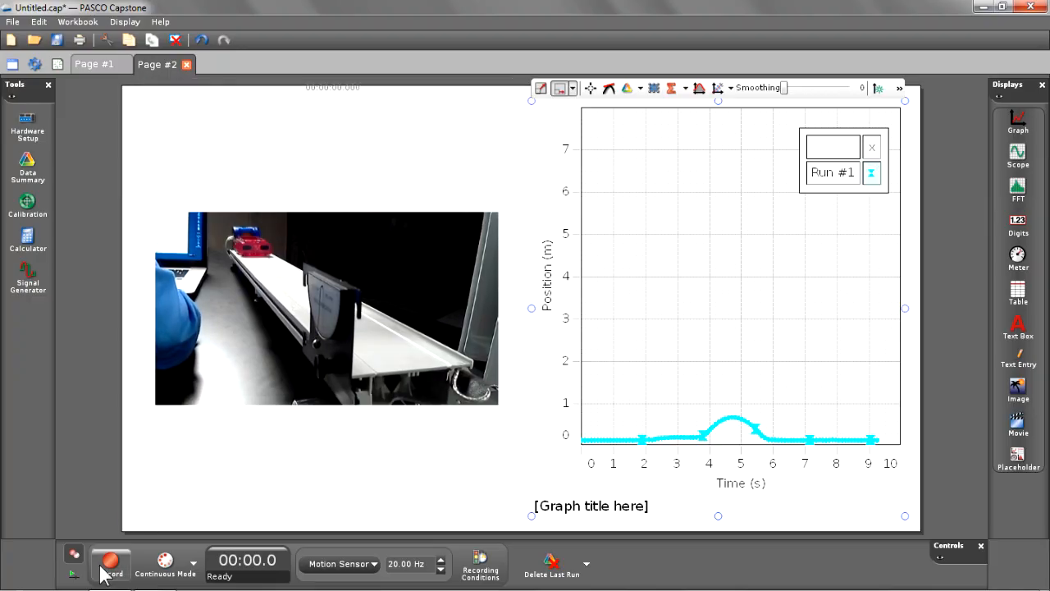
Record Run #2 with the movie capturing the cart's motion alongside the data
click(110, 559)
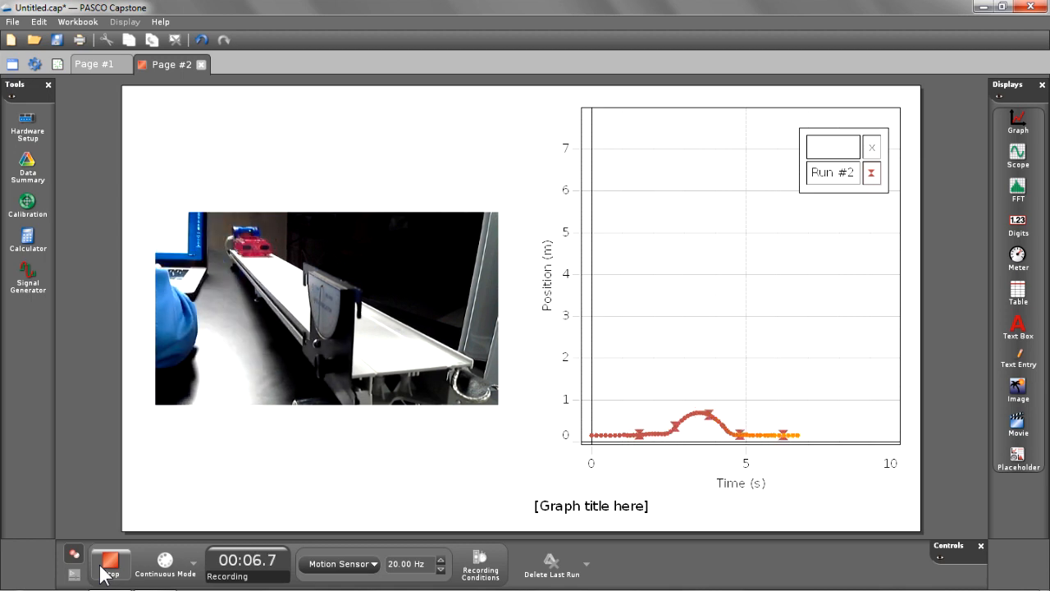
click(108, 561)
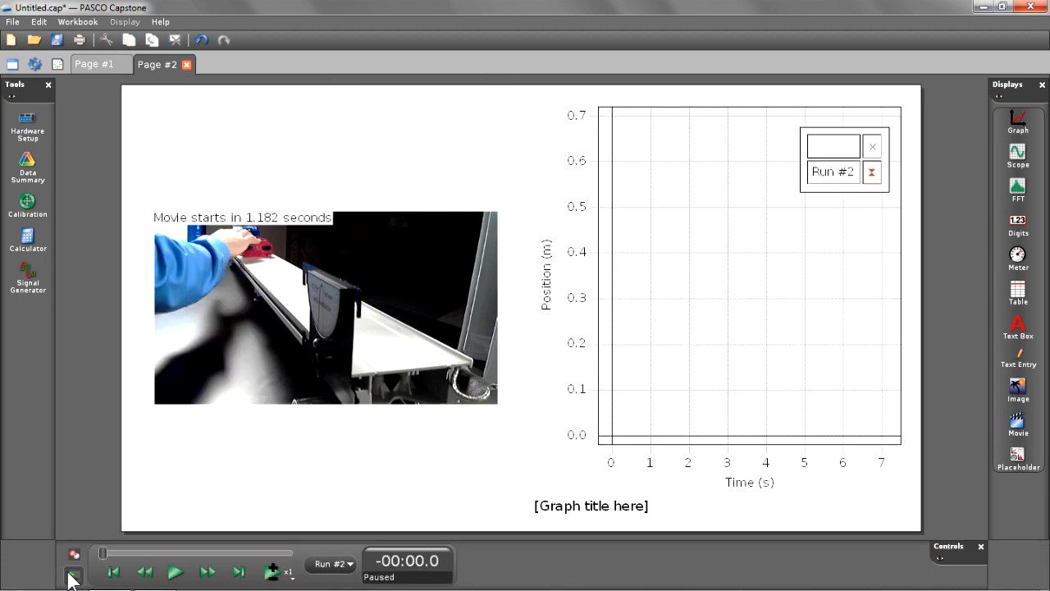
mouse_move(161, 558)
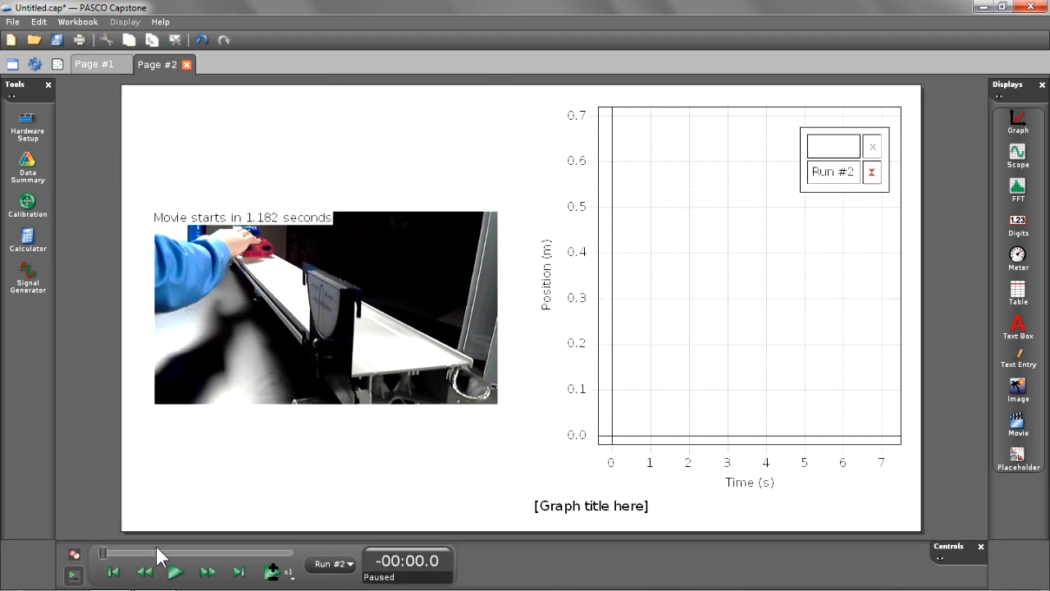
Play back Run #2 with its movie and pause it at about 7.1 s
click(176, 571)
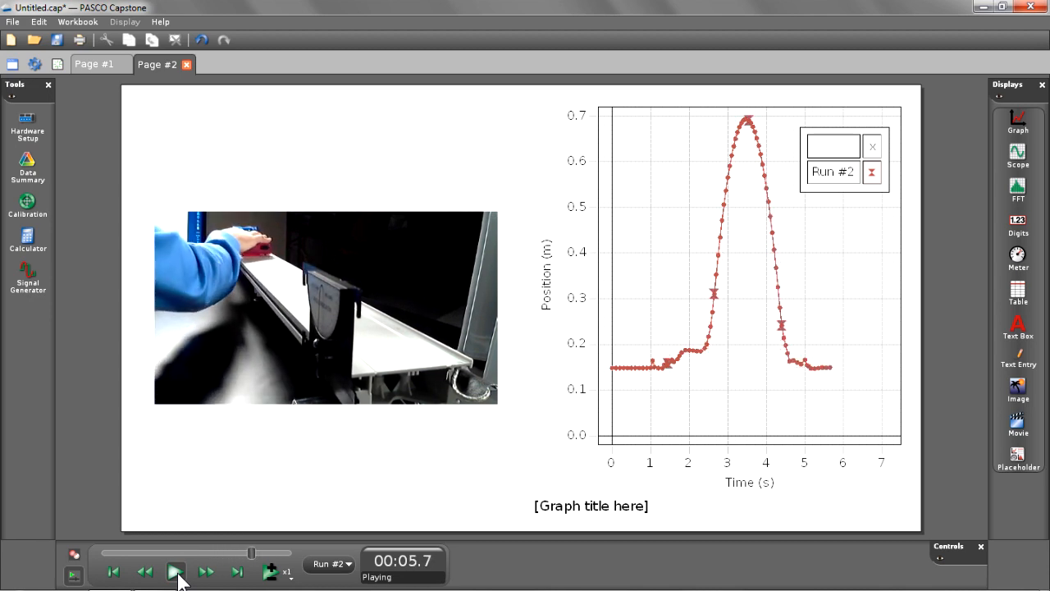
click(175, 571)
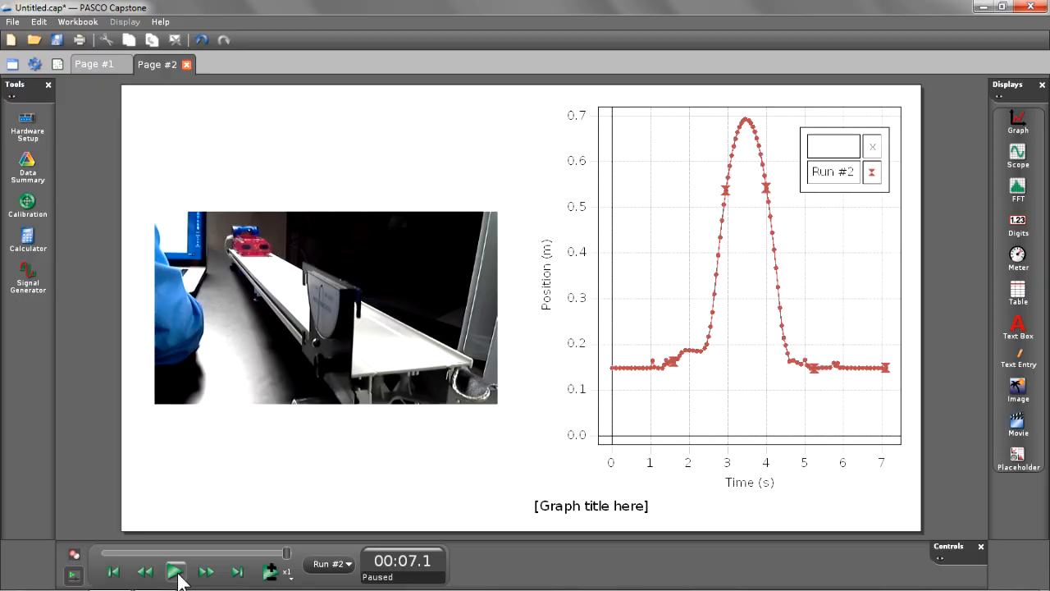
mouse_move(287, 561)
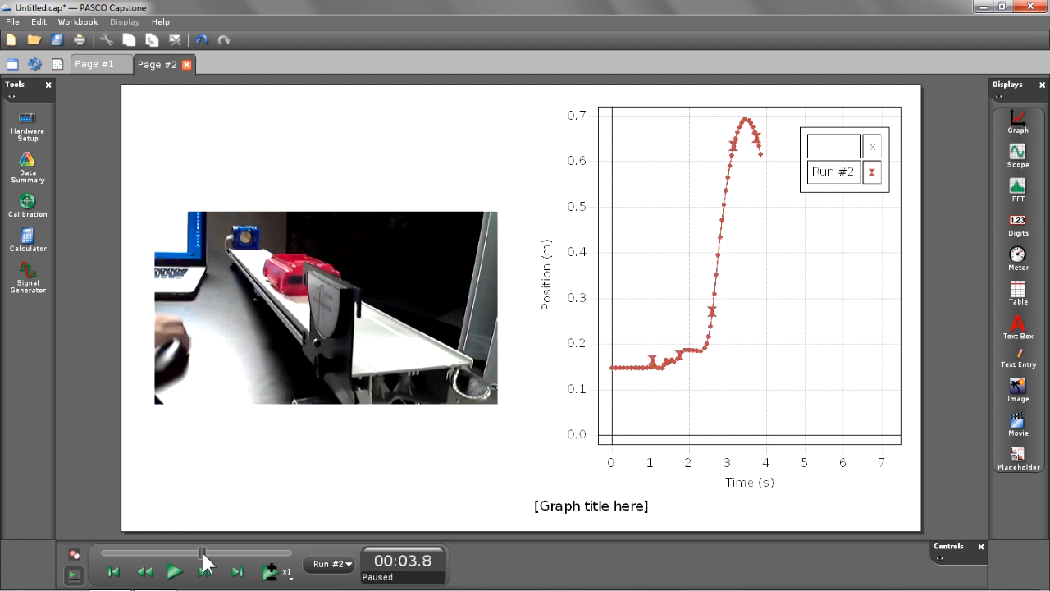
Scrub the replay back to about 3 s and select the Movie display to adjust its sync offset
drag(203, 553, 189, 553)
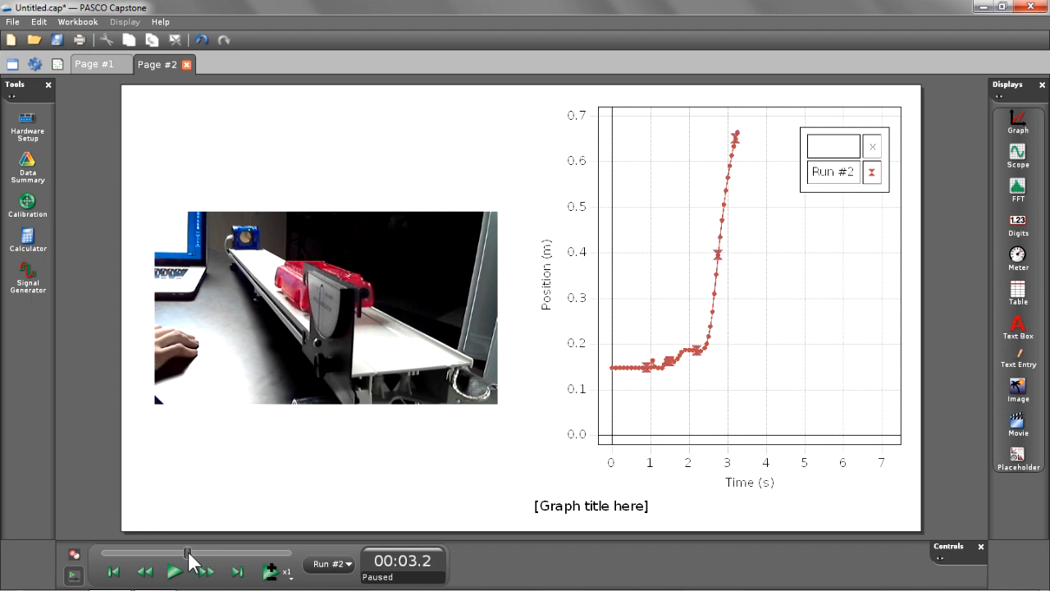
click(174, 571)
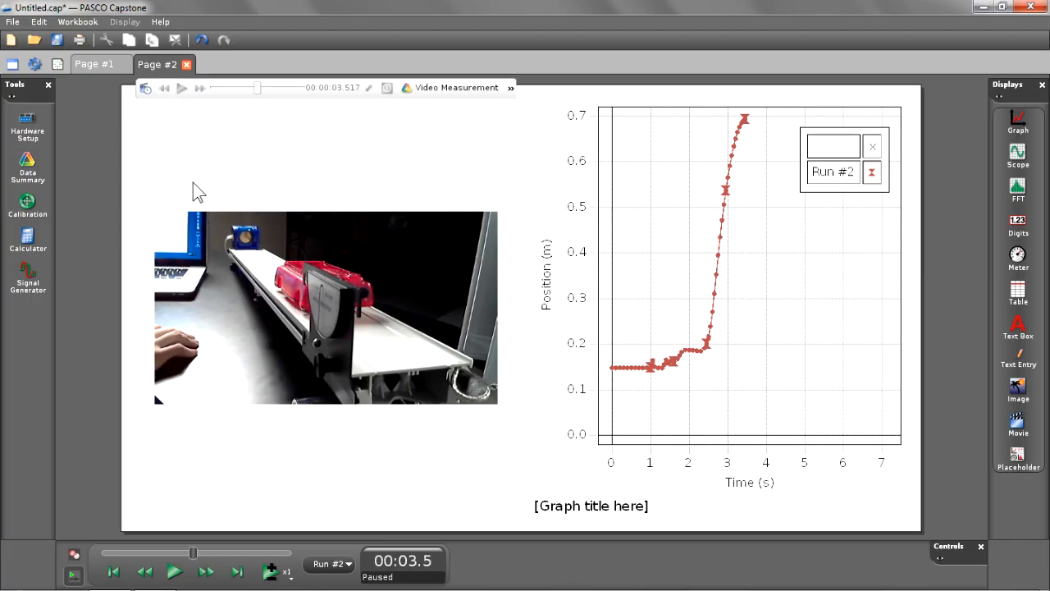
mouse_move(144, 89)
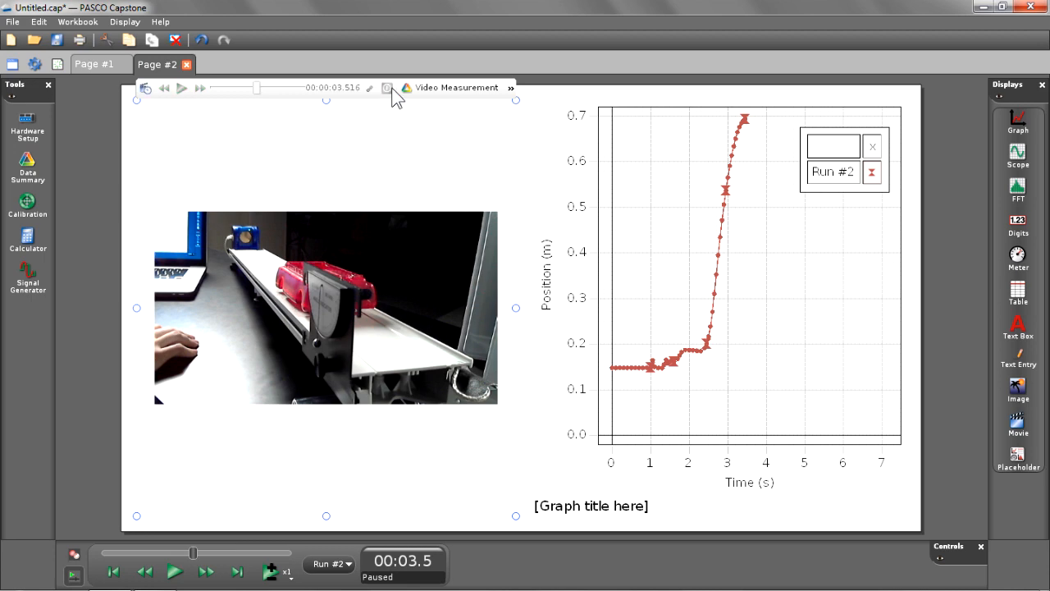
mouse_move(404, 161)
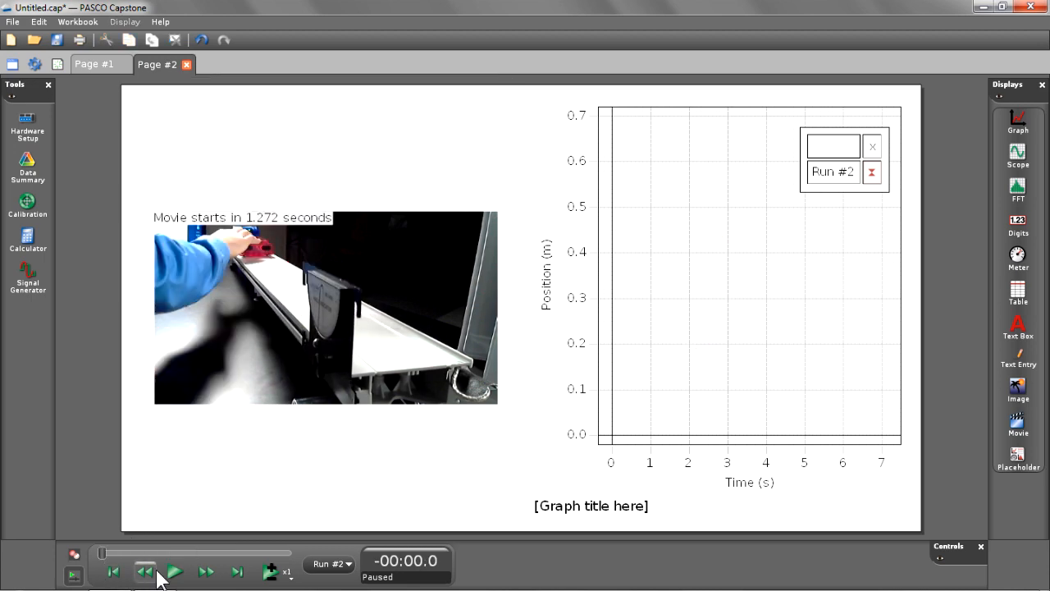
Play Run #2 to the end with the movie offset 1.272 s into the data
click(173, 571)
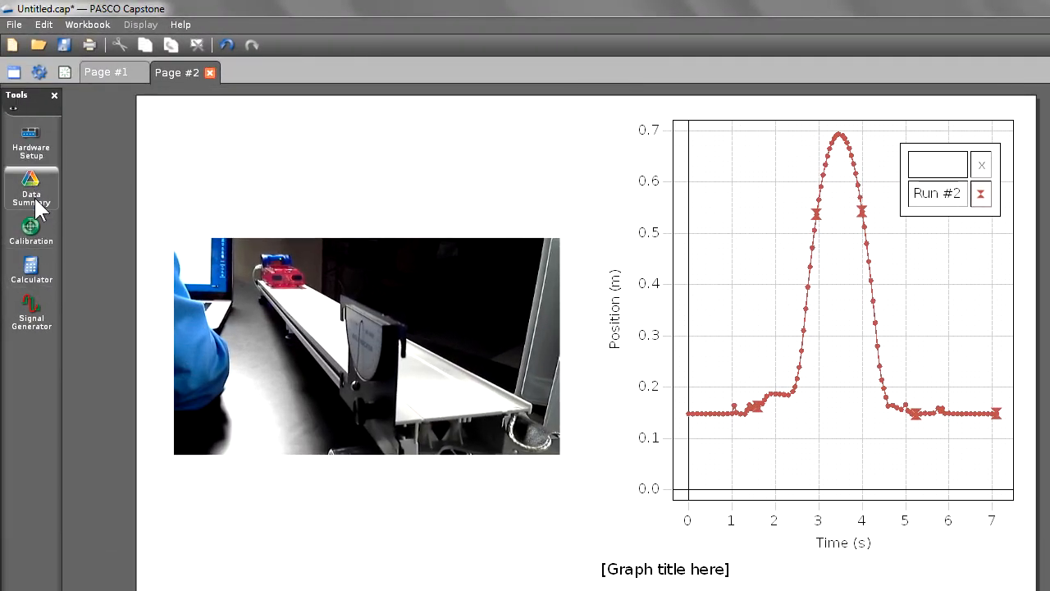
Define PE=m*g*h in the Calculator
click(31, 269)
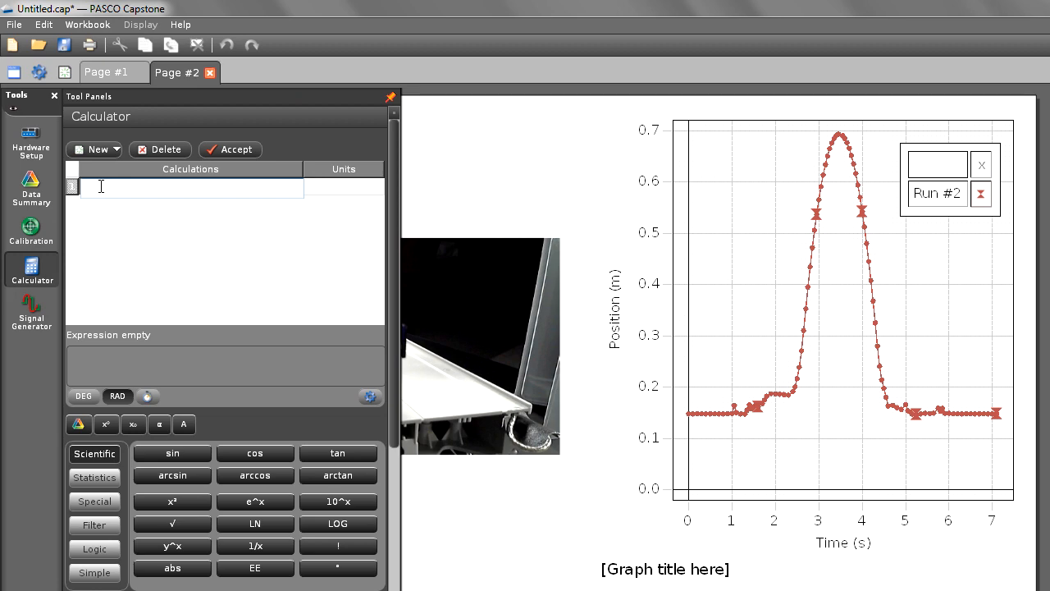
text(PE=)
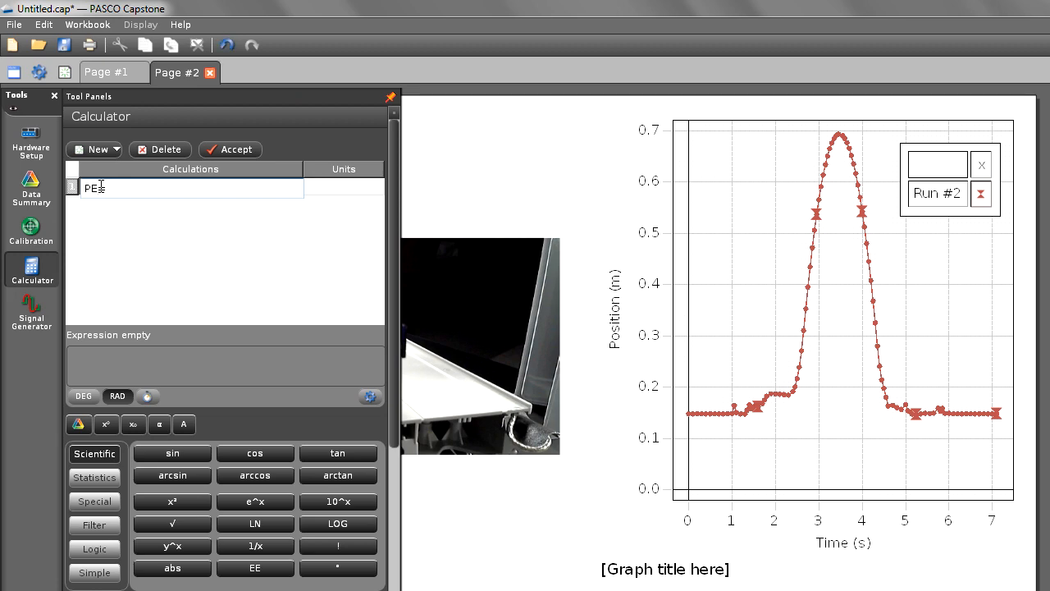
text(m*g*h)
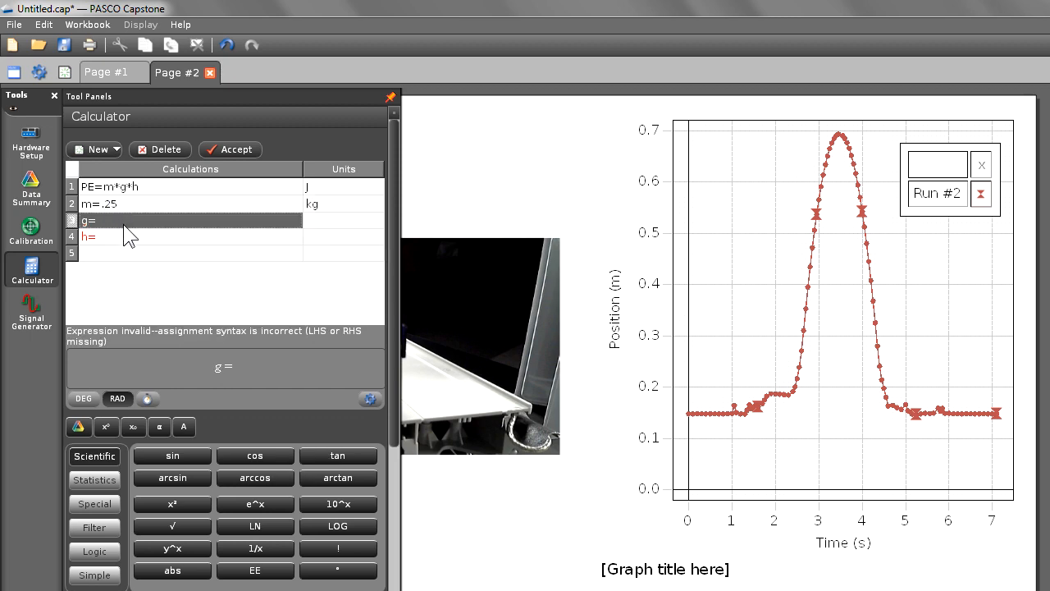
Insert Accel due to gravity for g and define h=[Position(m)]*sin(7) in metres
right_click(107, 222)
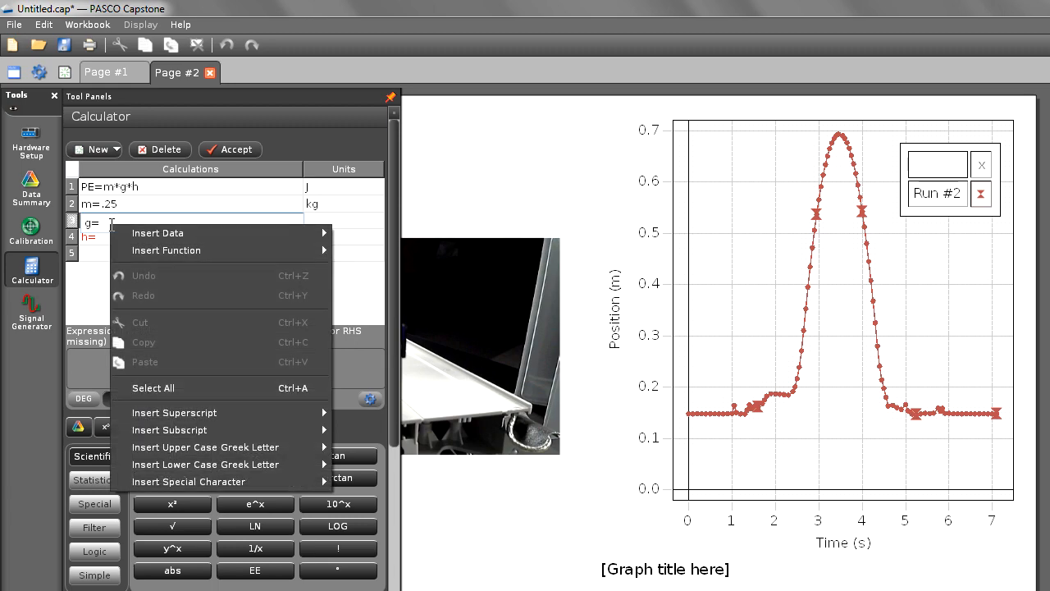
click(157, 233)
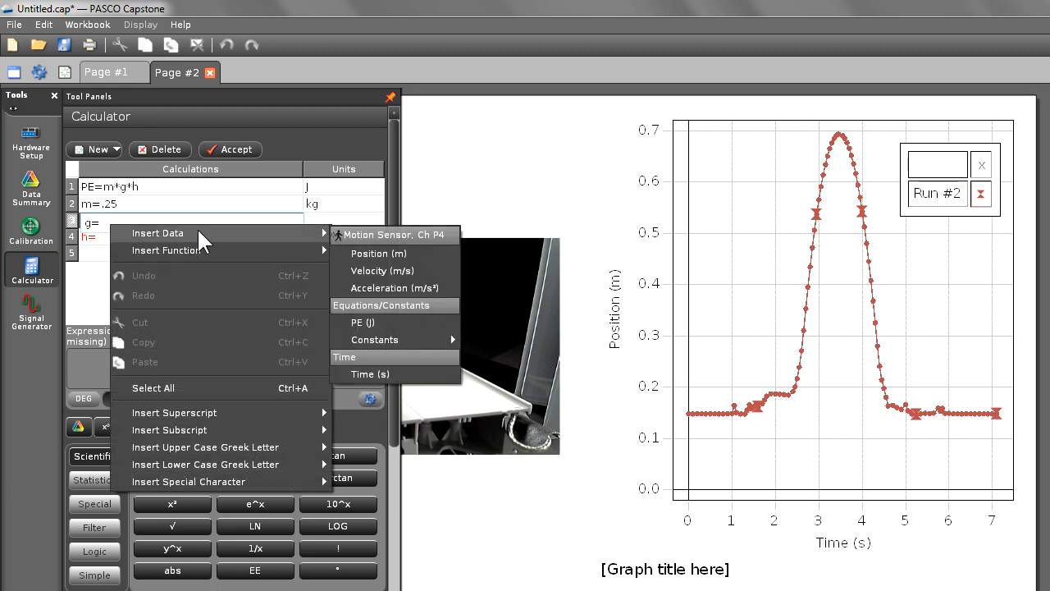
mouse_move(402, 340)
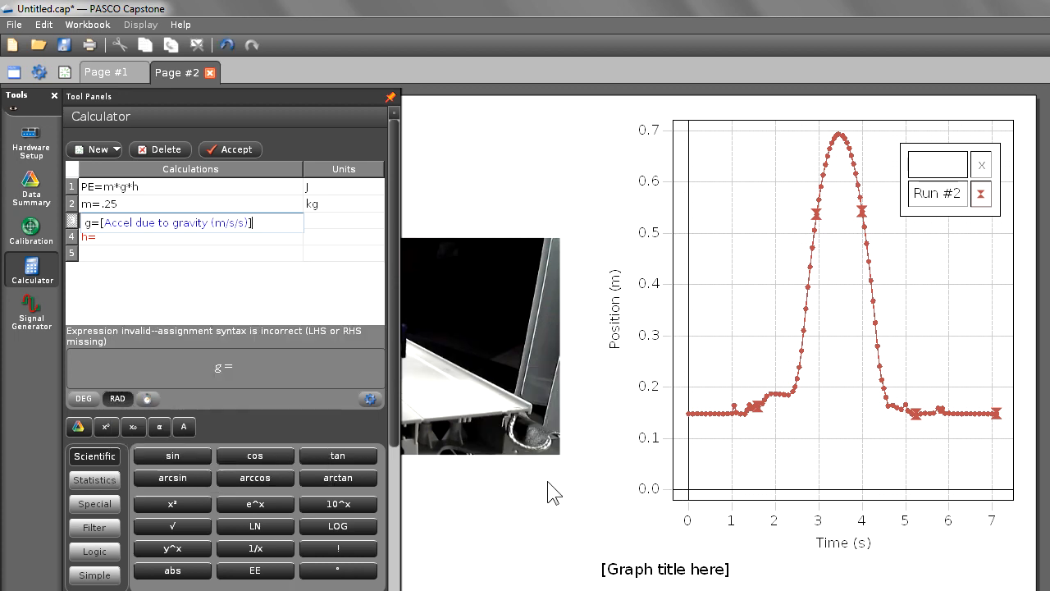
mouse_move(327, 233)
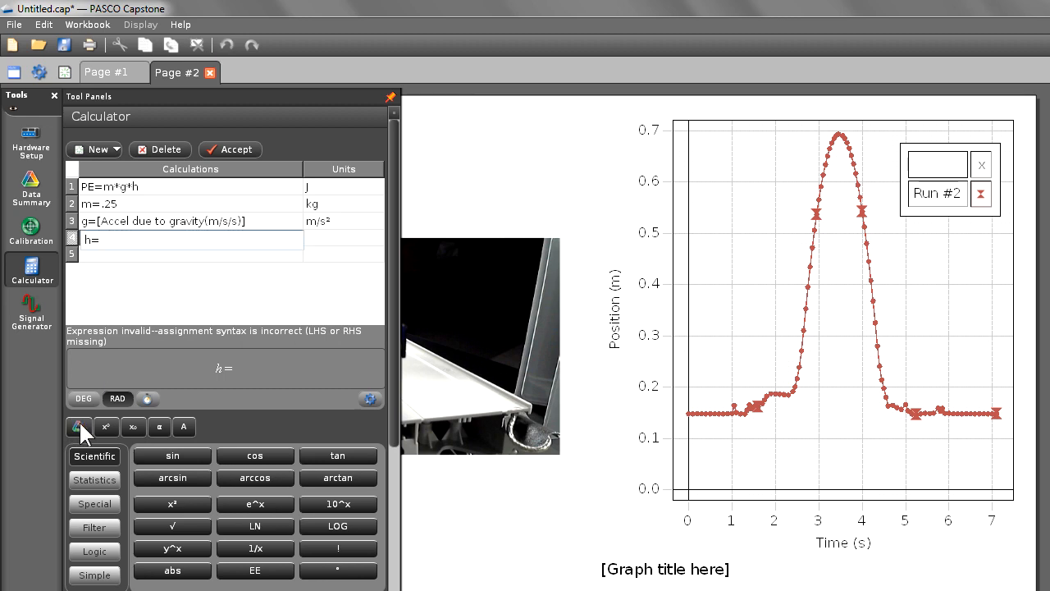
click(78, 426)
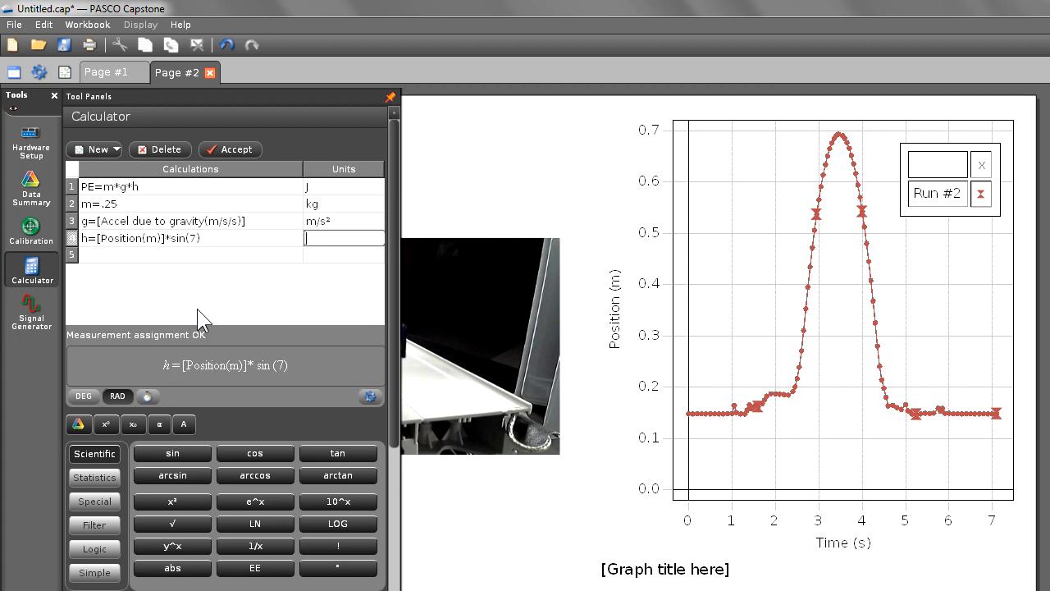
text(m)
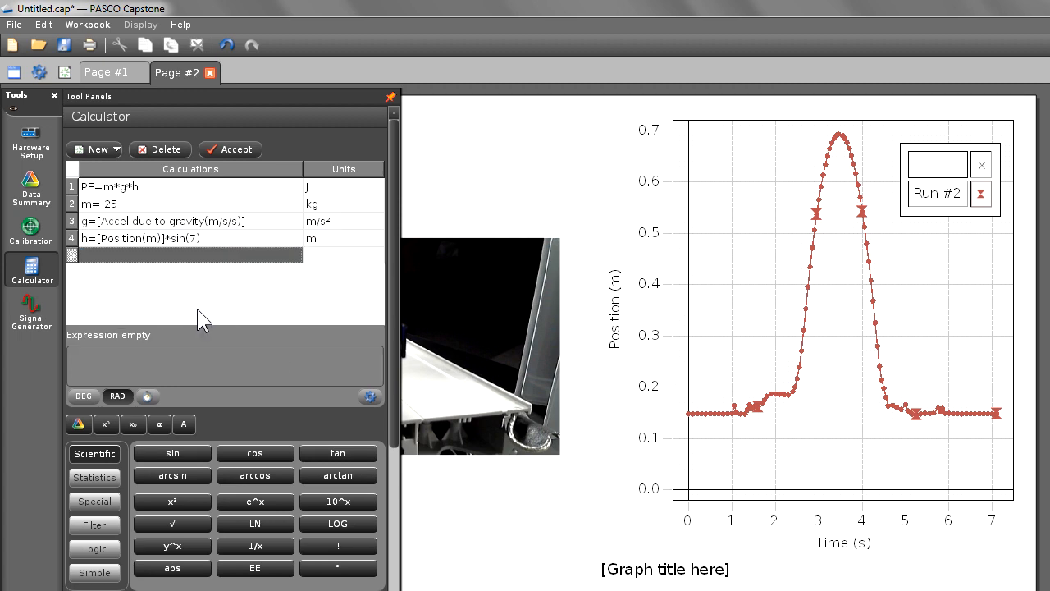
Accept the calculations and set the graph's vertical axis to PE (J) for Run #2
click(147, 238)
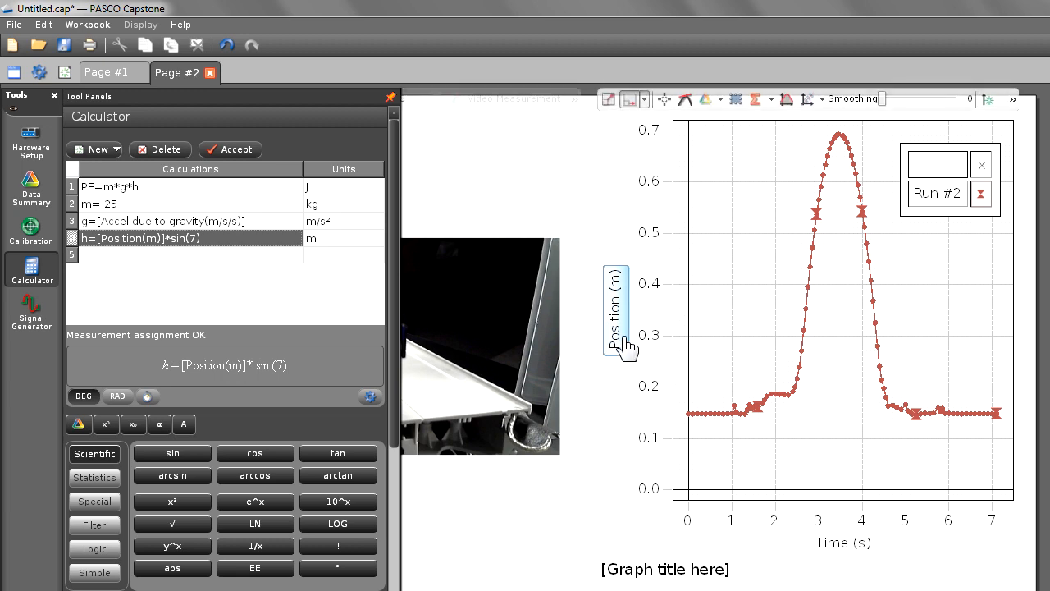
click(624, 345)
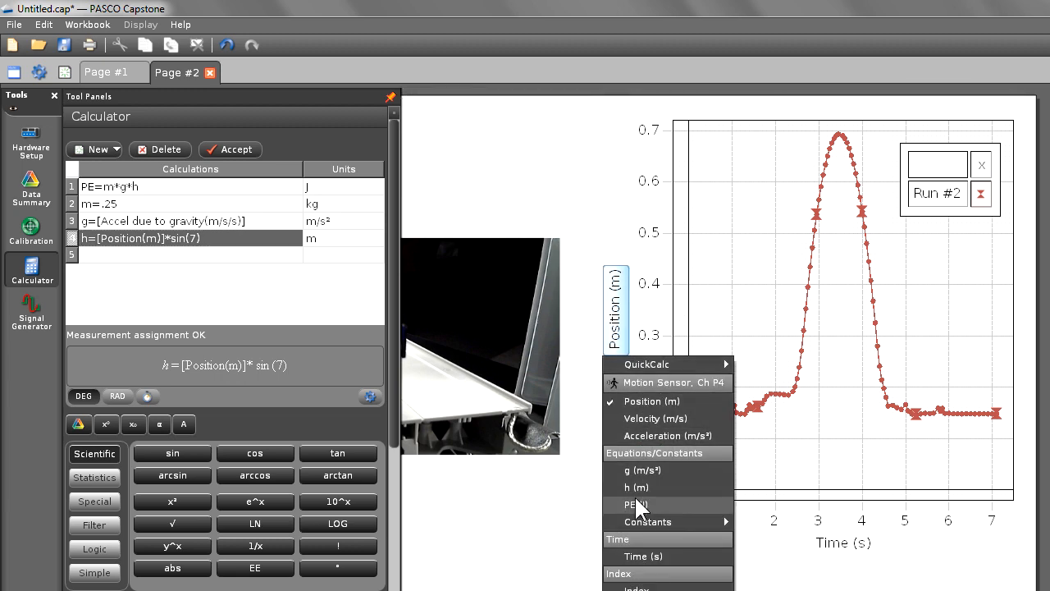
click(633, 503)
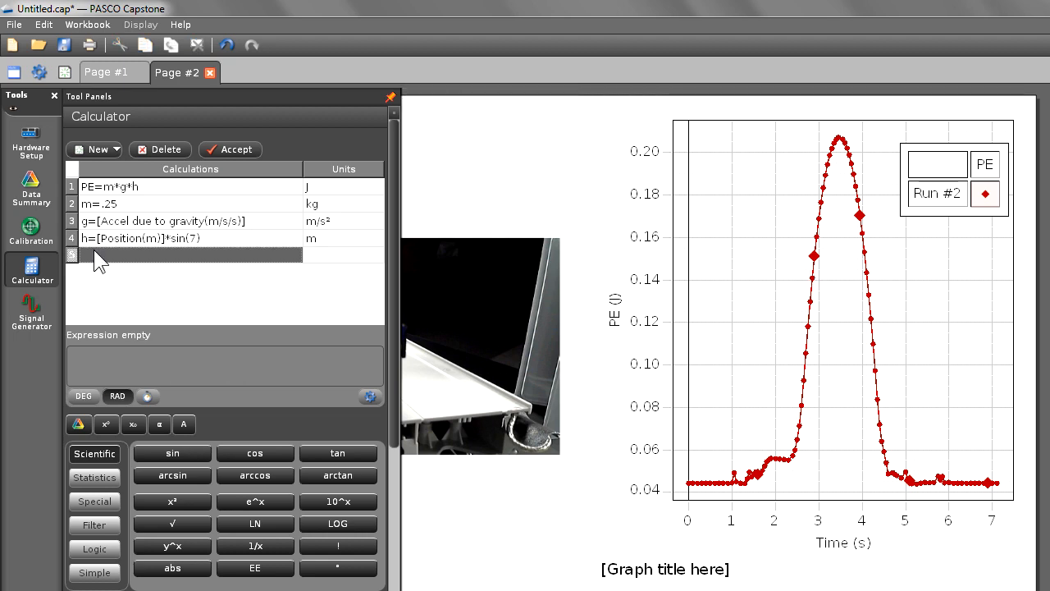
Define KE=.5*m*[Velocity(m/s)]^2 in joules in the Calculator
text(K)
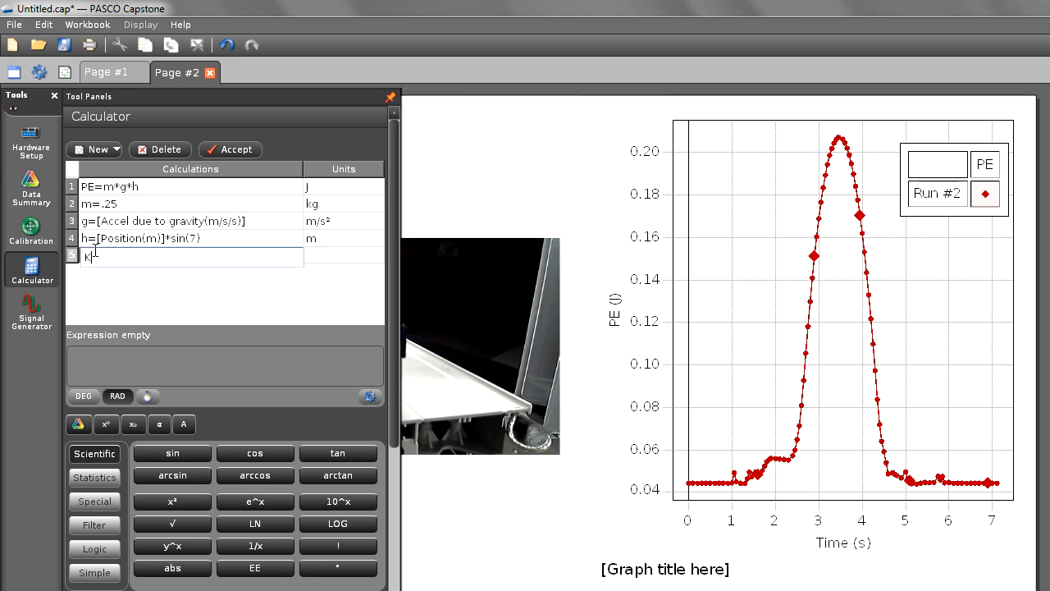
text(E=)
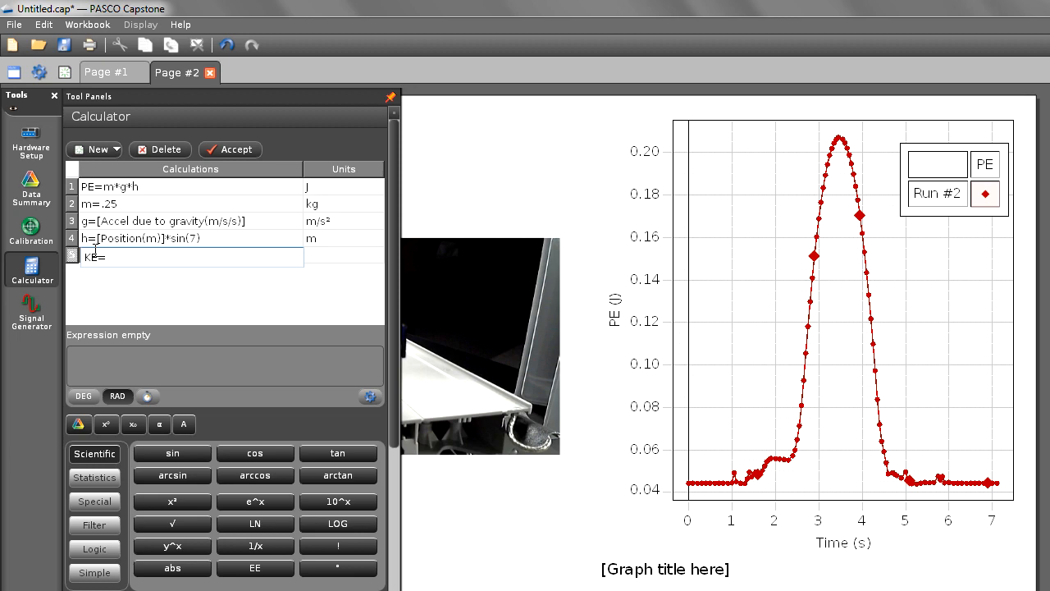
text(.5*m*)
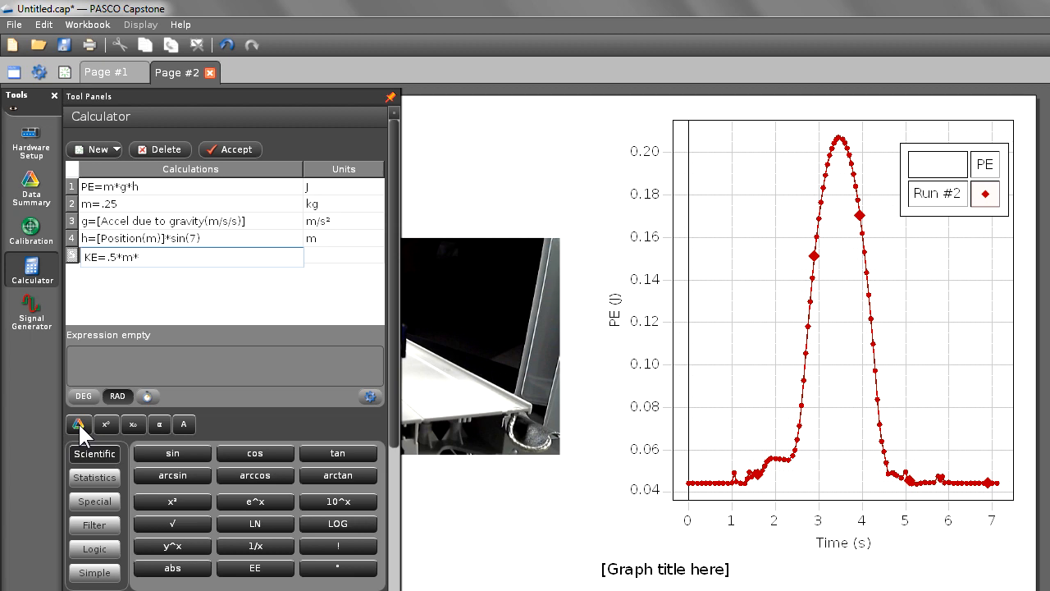
click(77, 424)
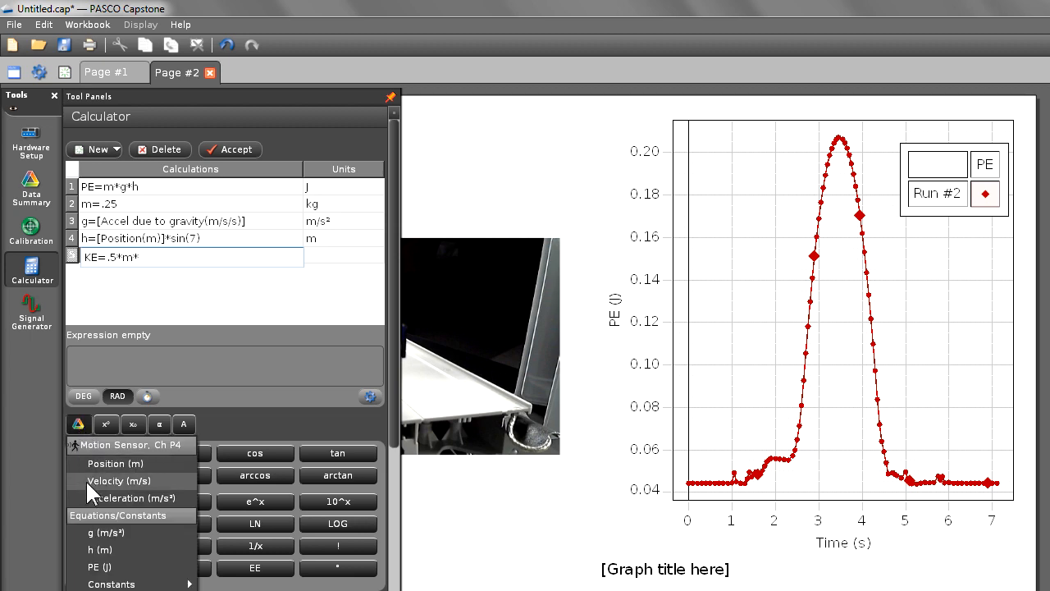
click(118, 479)
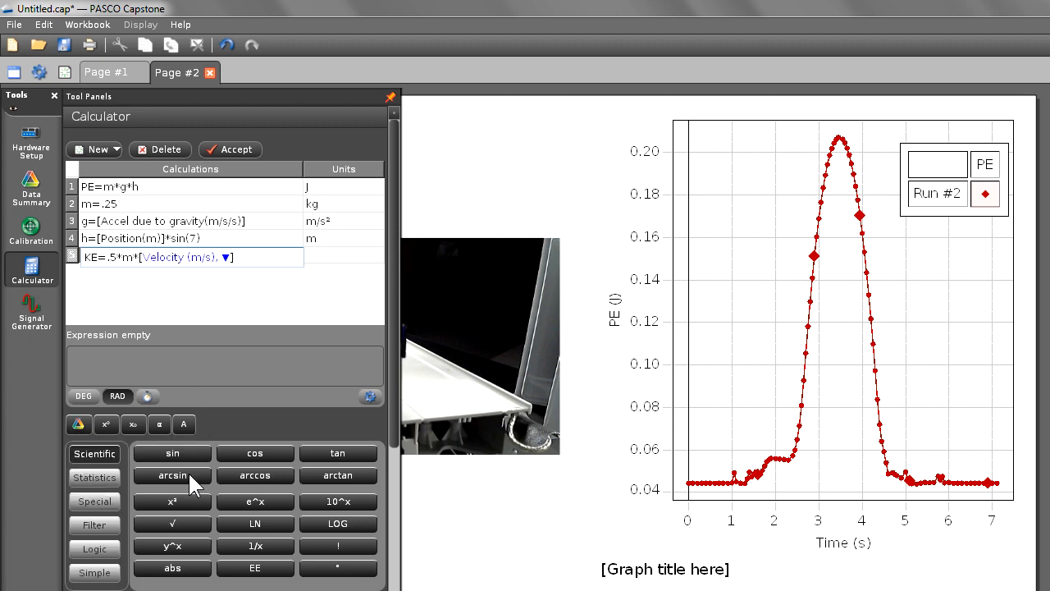
click(171, 502)
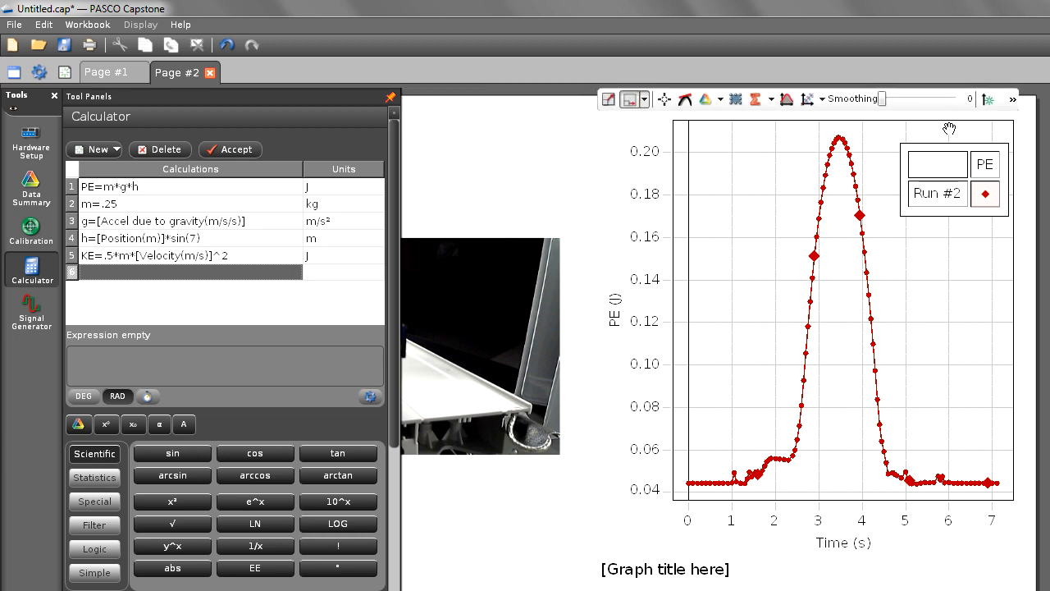
Add a second plot area showing KE beneath the PE graph
click(1014, 101)
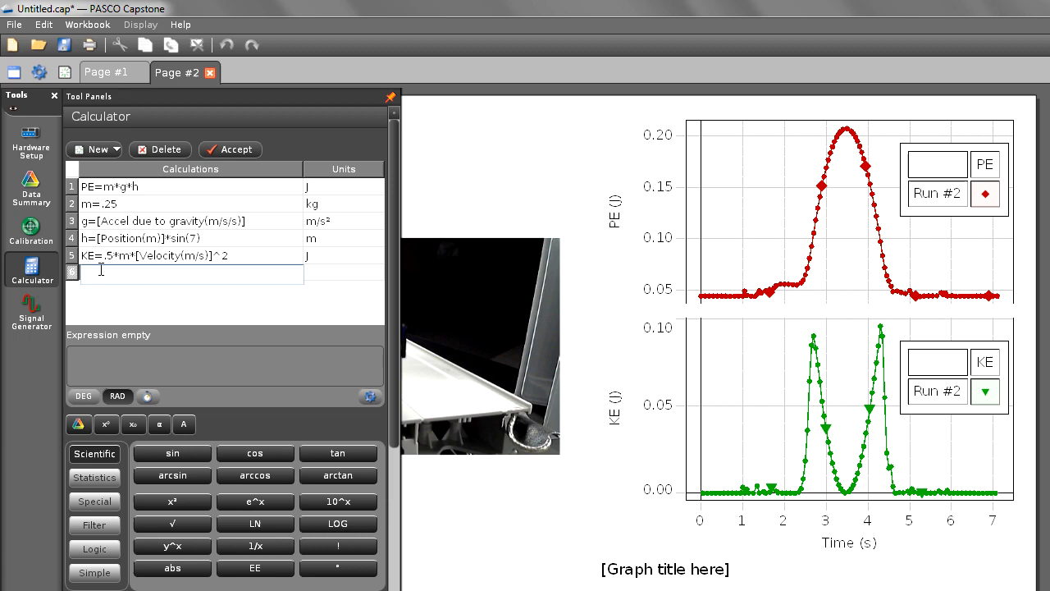
Define TE=PE+KE in the Calculator
text(TE=)
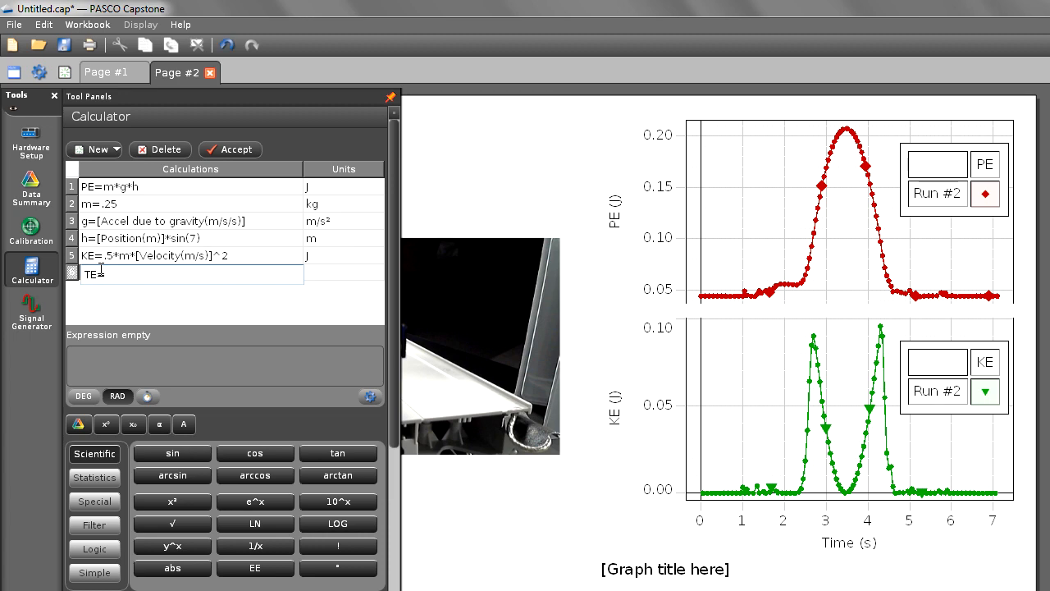
text(PE+)
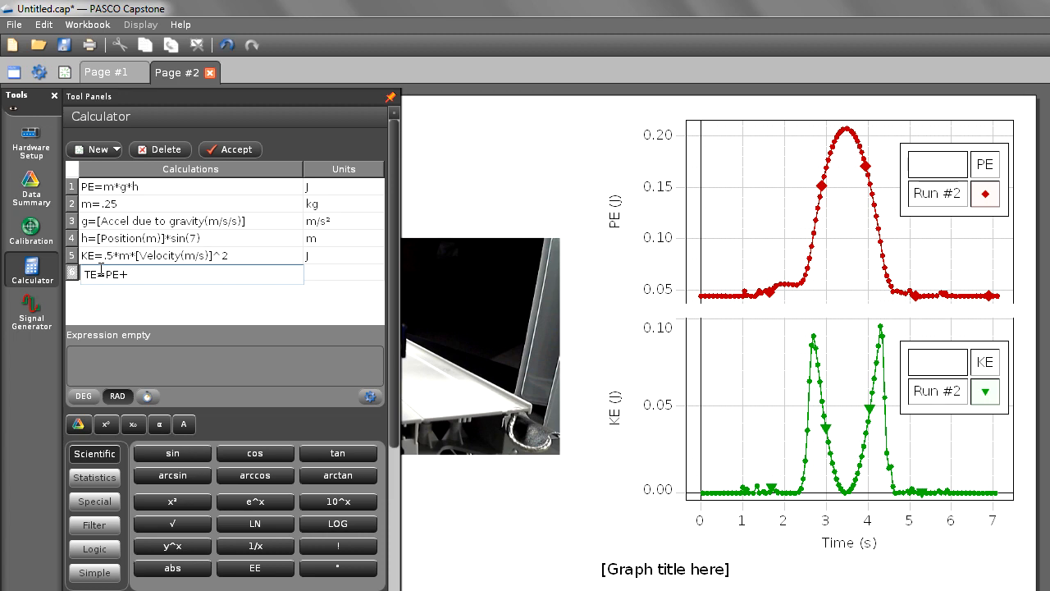
text(KE)
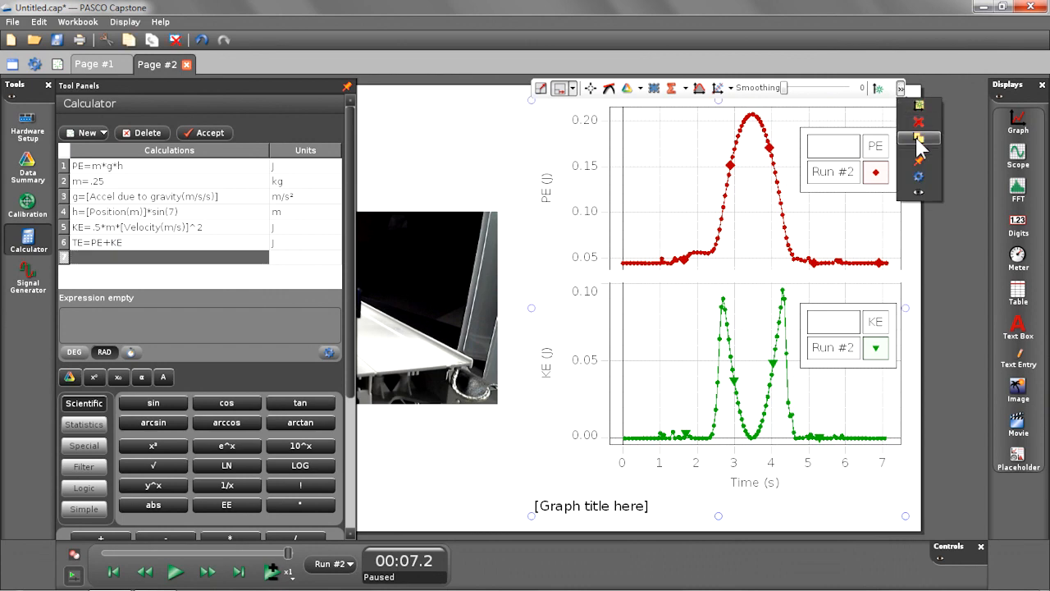
Add a third plot area below KE with TE on its vertical axis
click(919, 137)
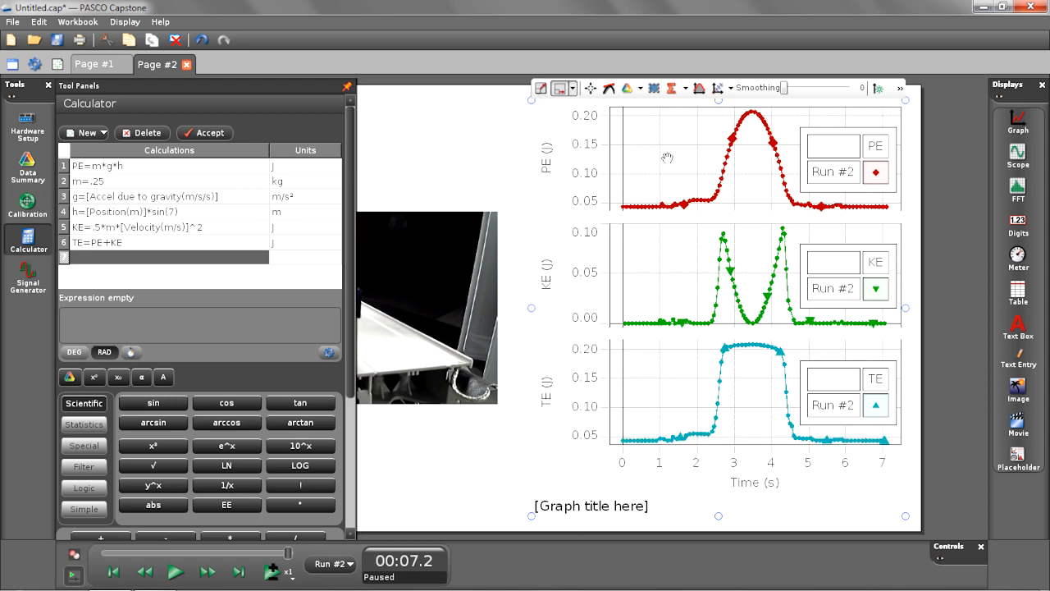
right_click(667, 157)
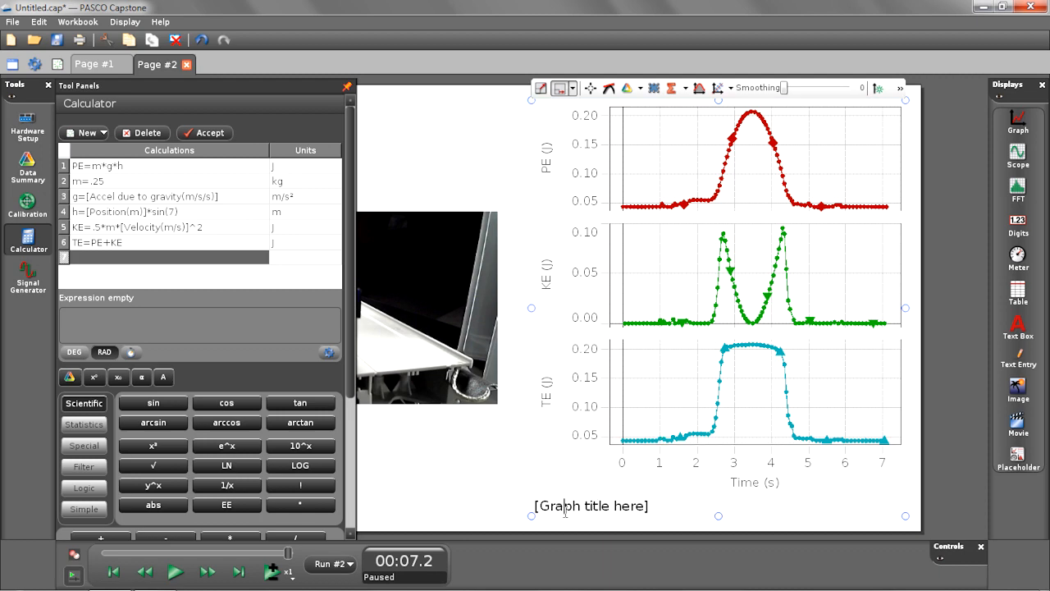
Replace the title placeholder with 'Energy of cart moving up and down track'
click(589, 505)
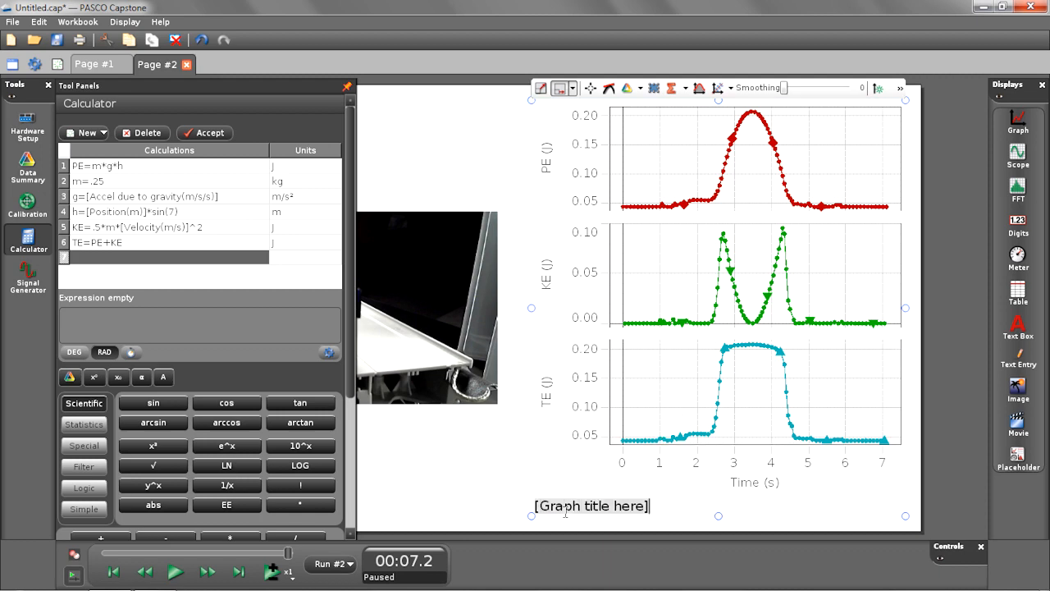
text(Energy of cart moving up and d)
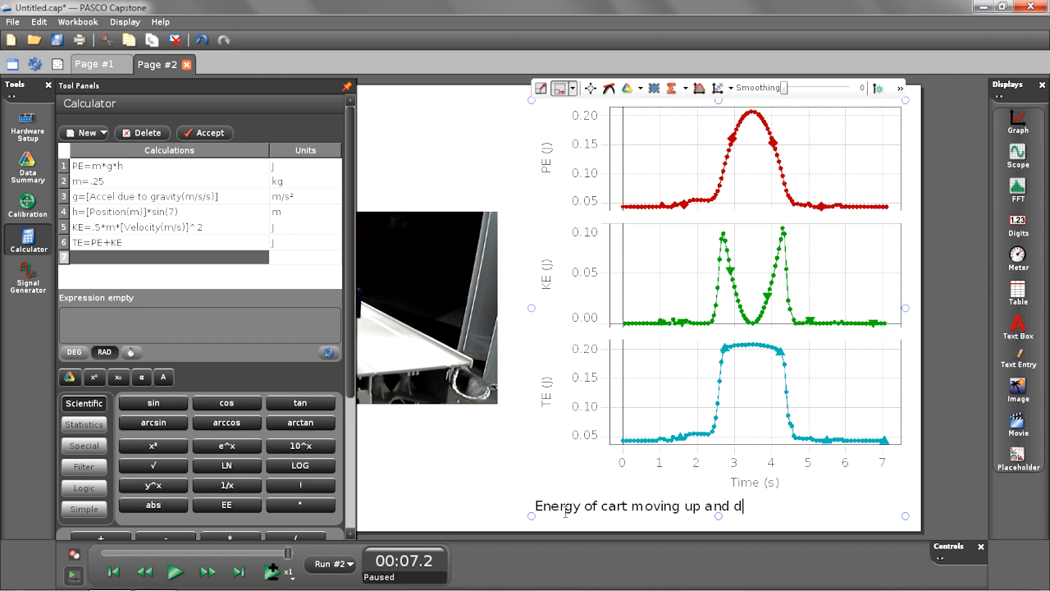
text(own track)
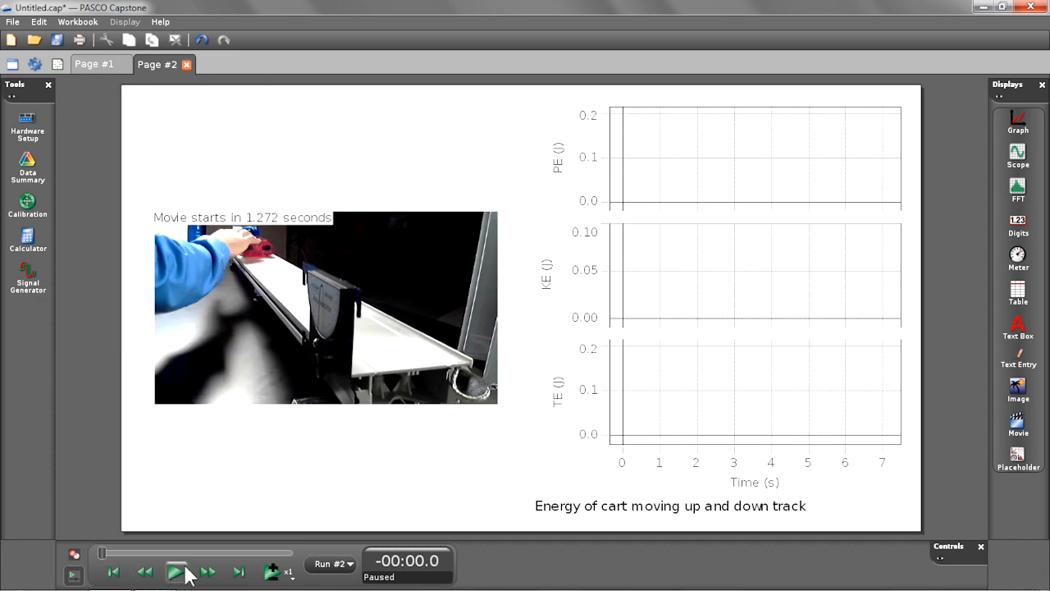
mouse_move(174, 571)
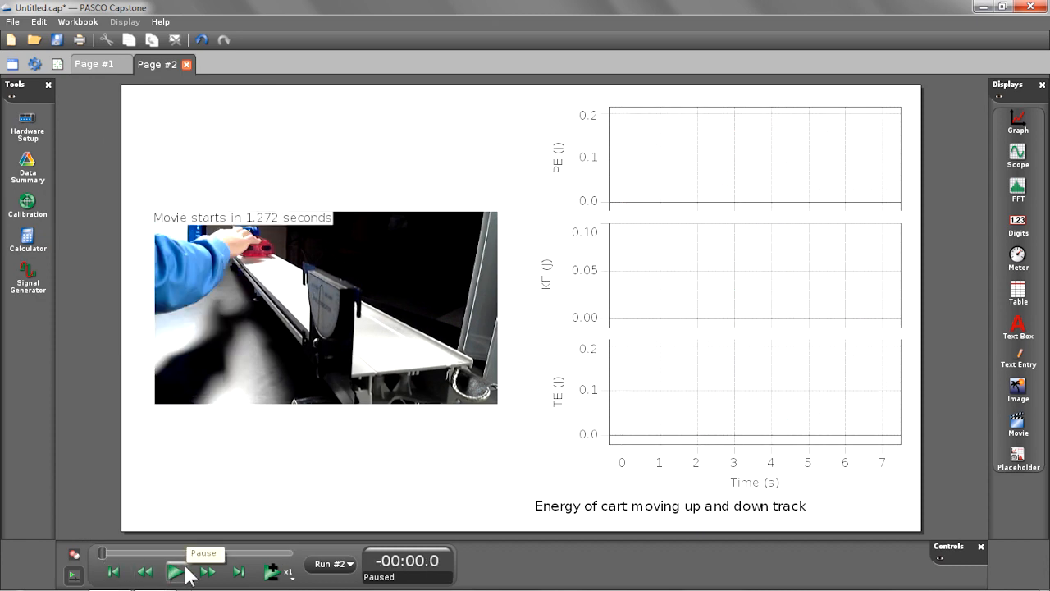